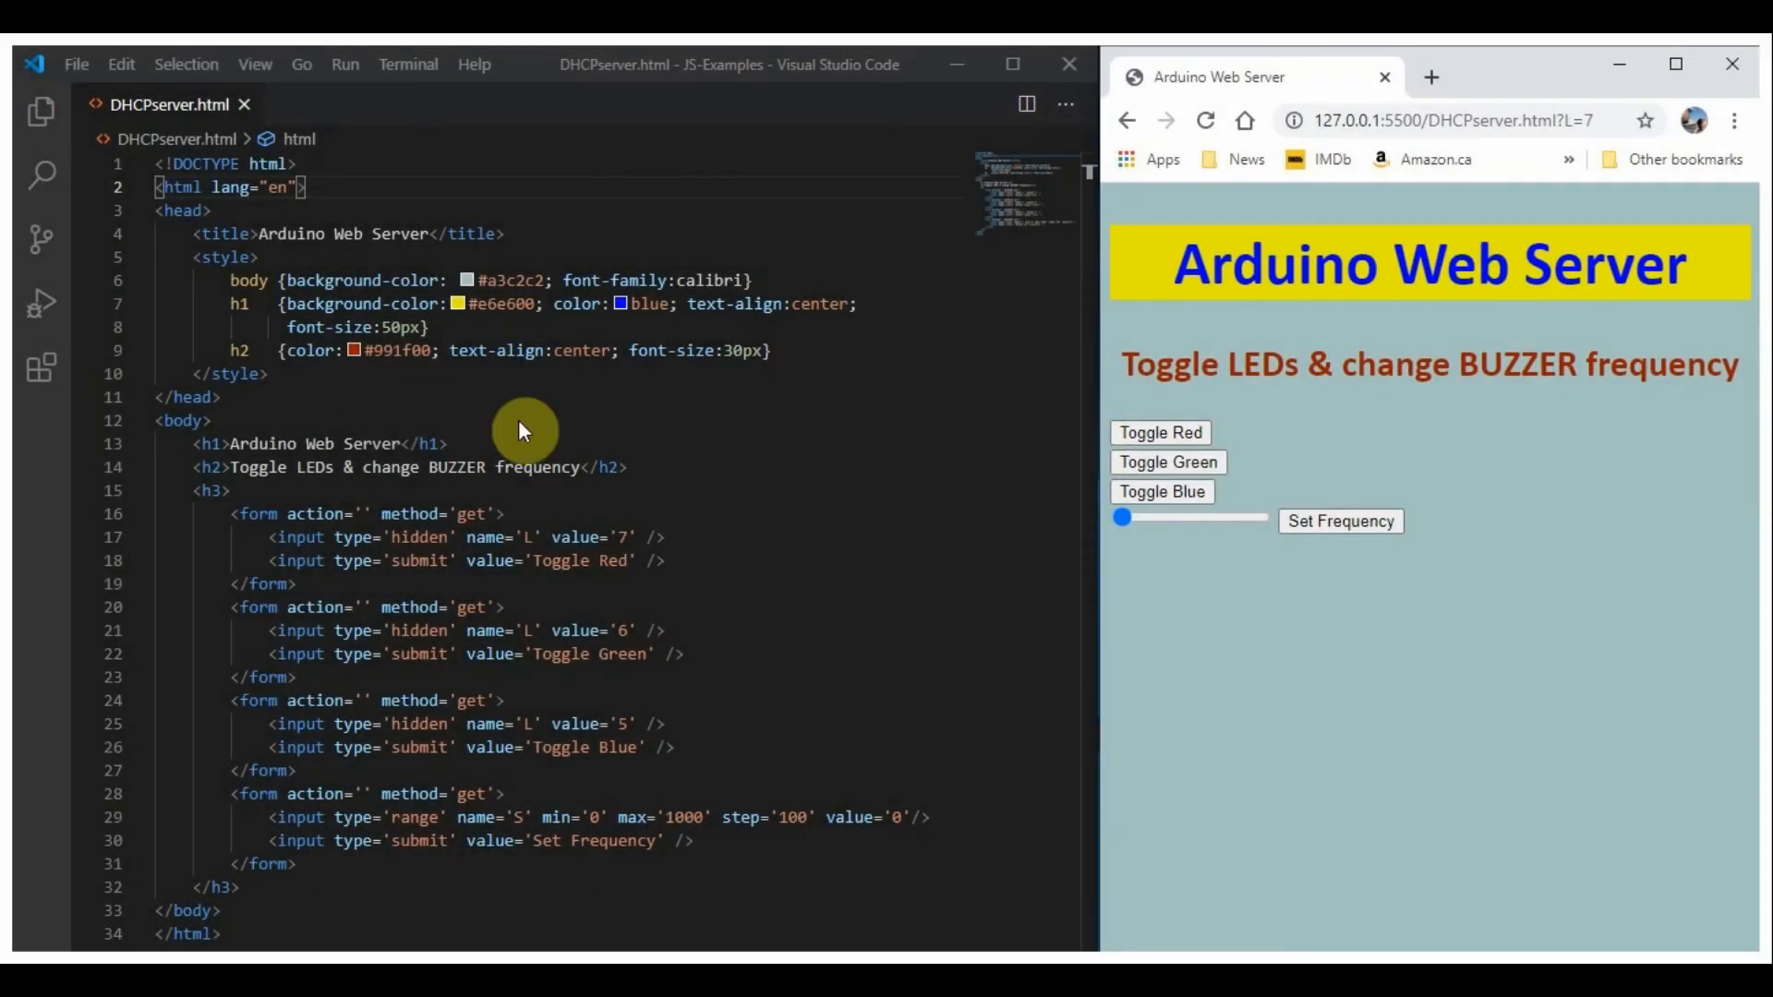
mouse_move(384, 389)
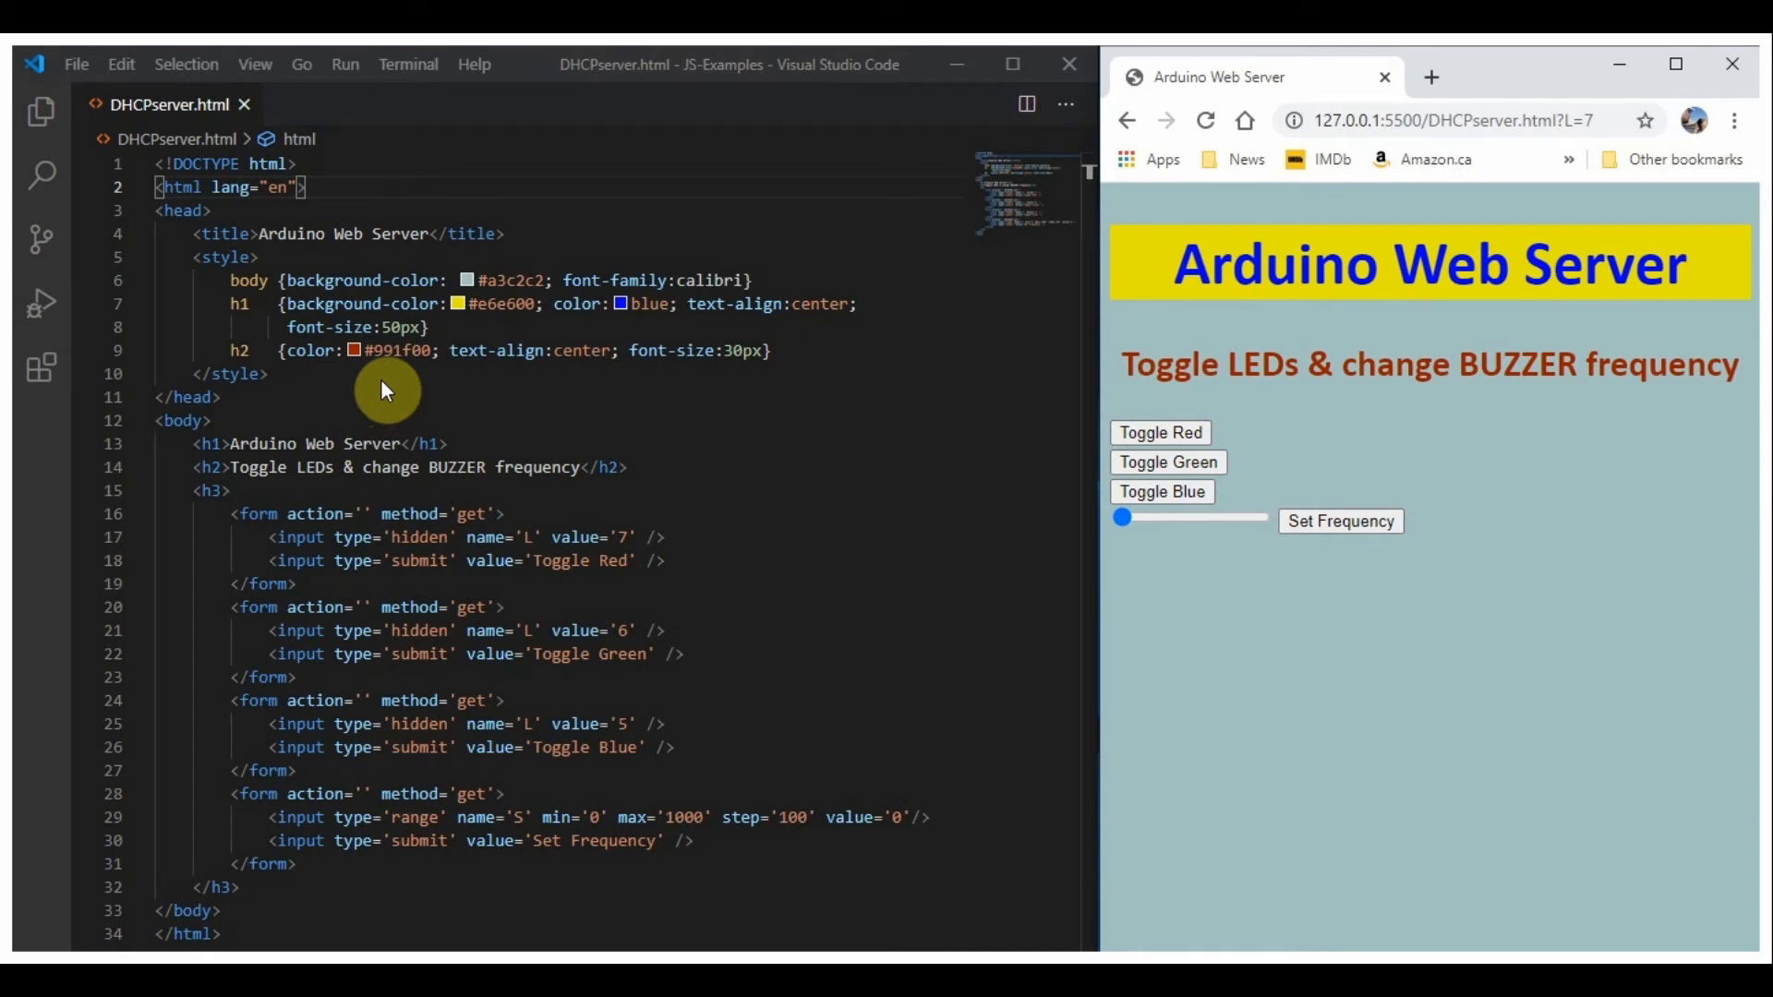
mouse_move(181, 391)
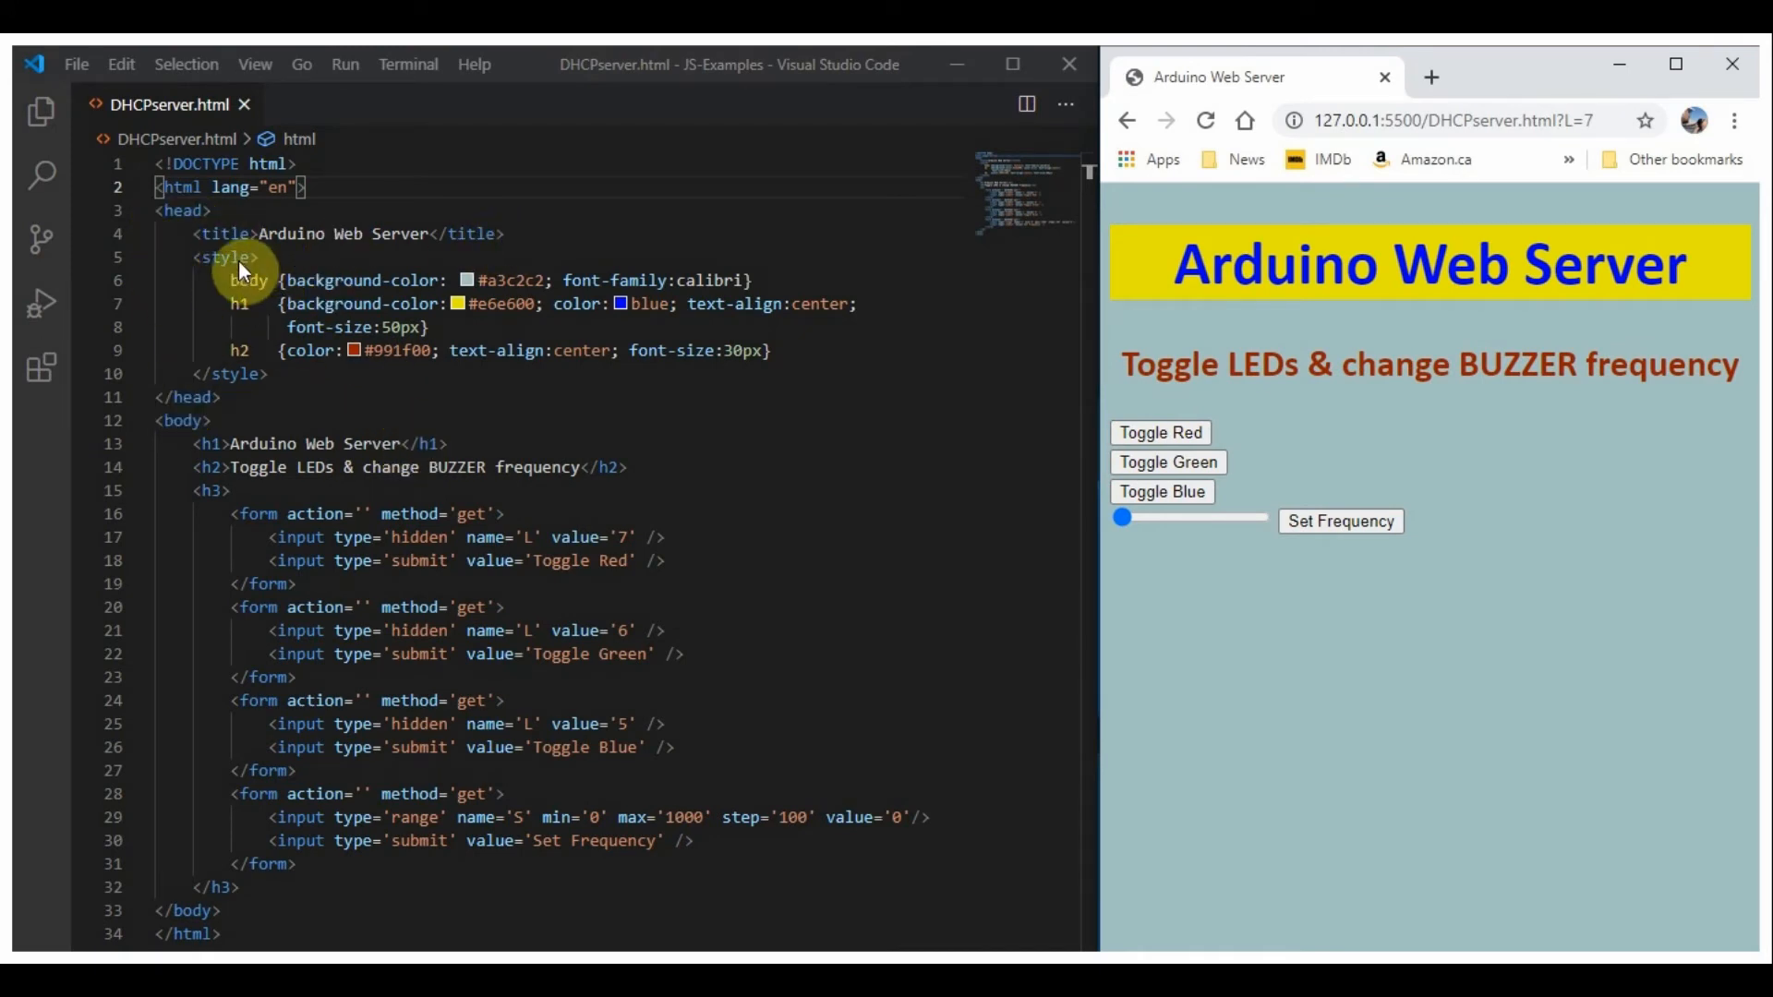
mouse_move(390, 292)
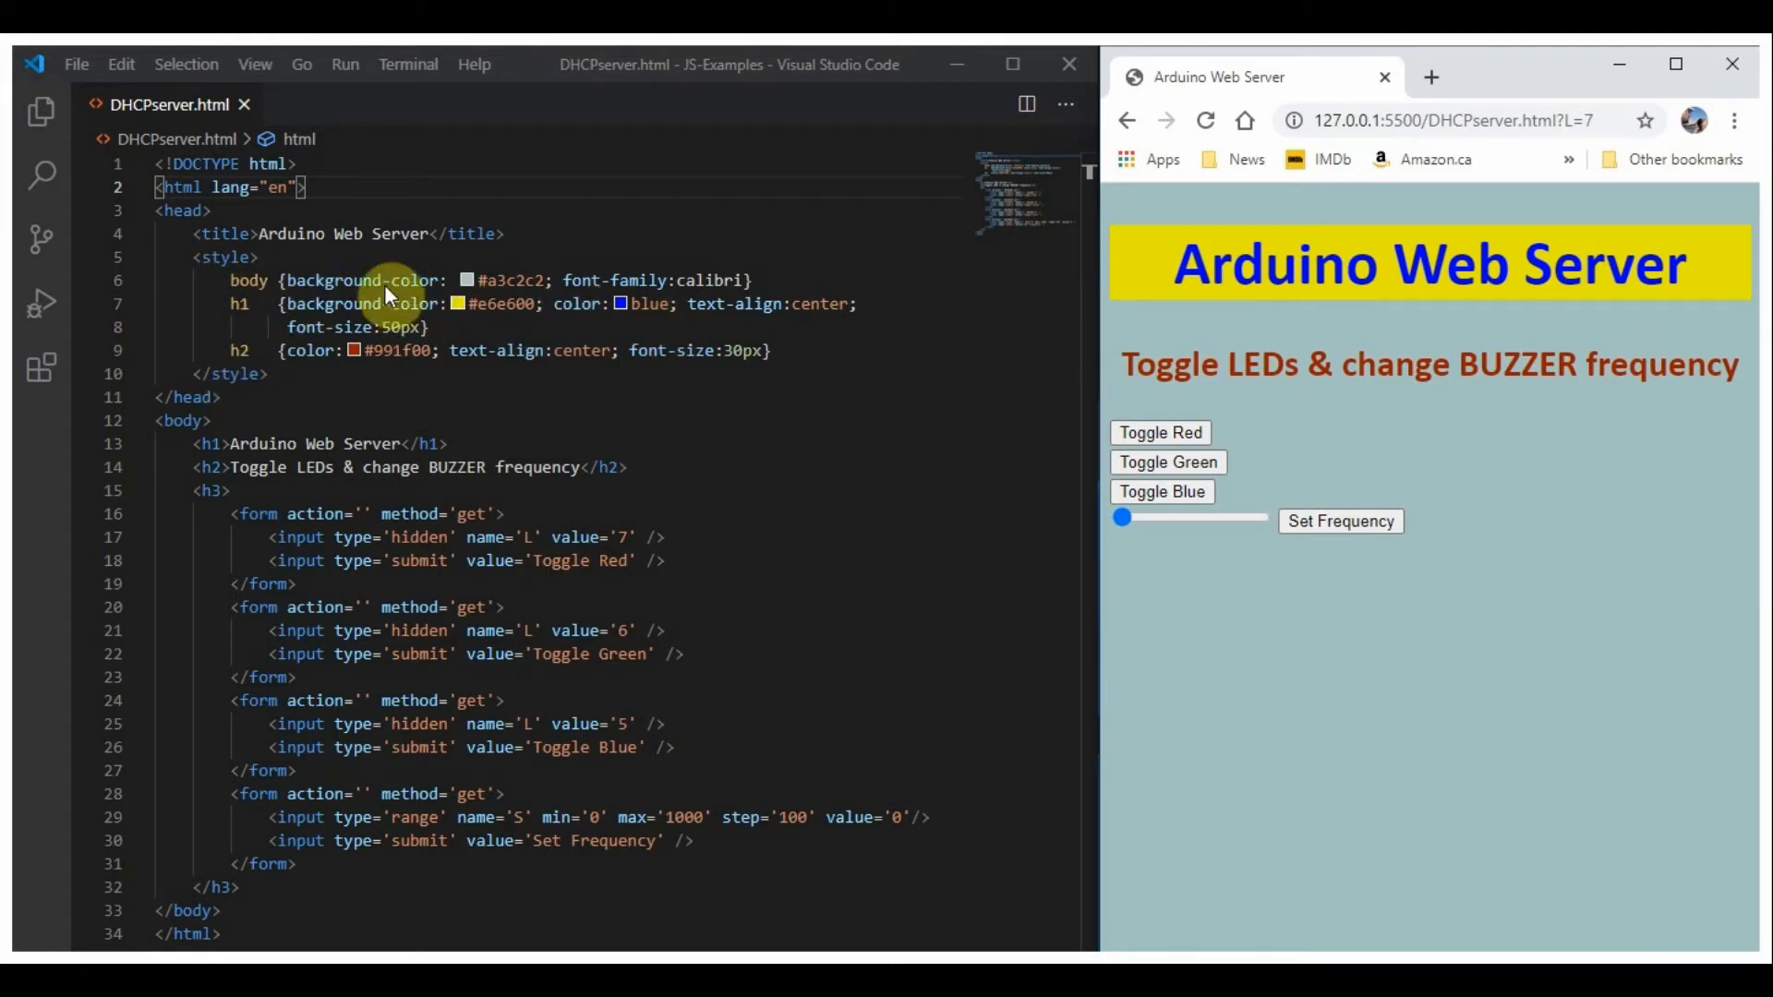
mouse_move(543, 293)
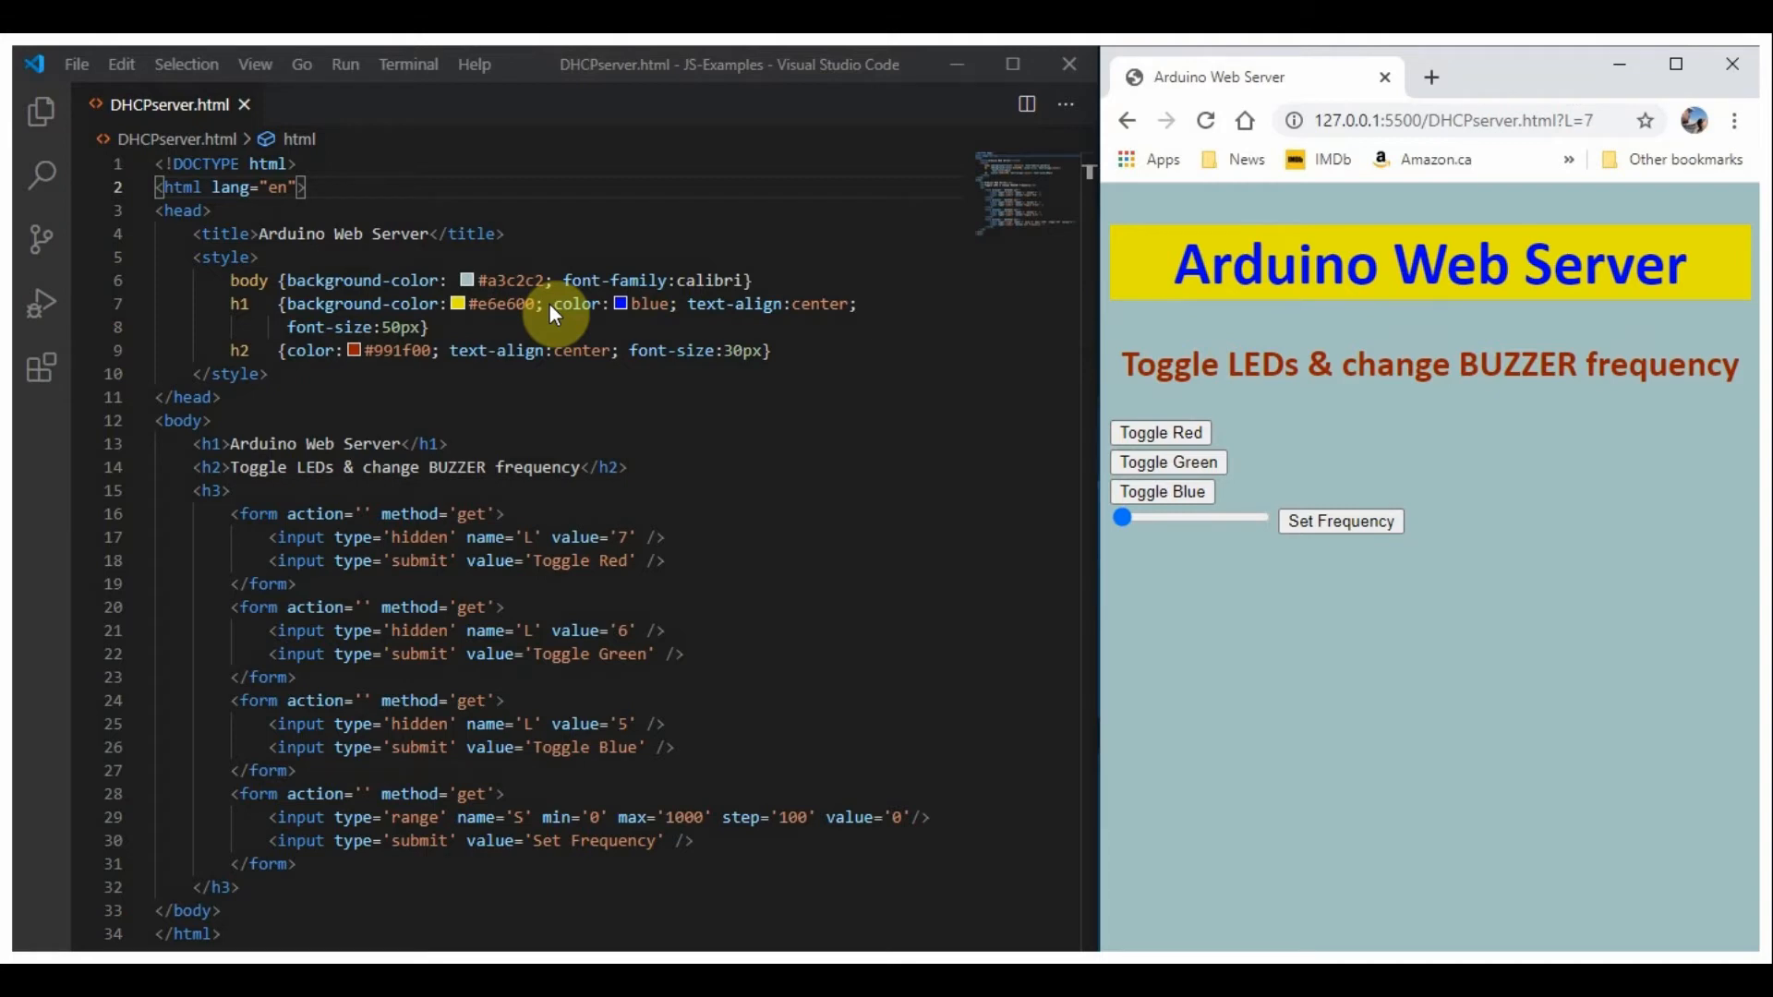
mouse_move(192, 431)
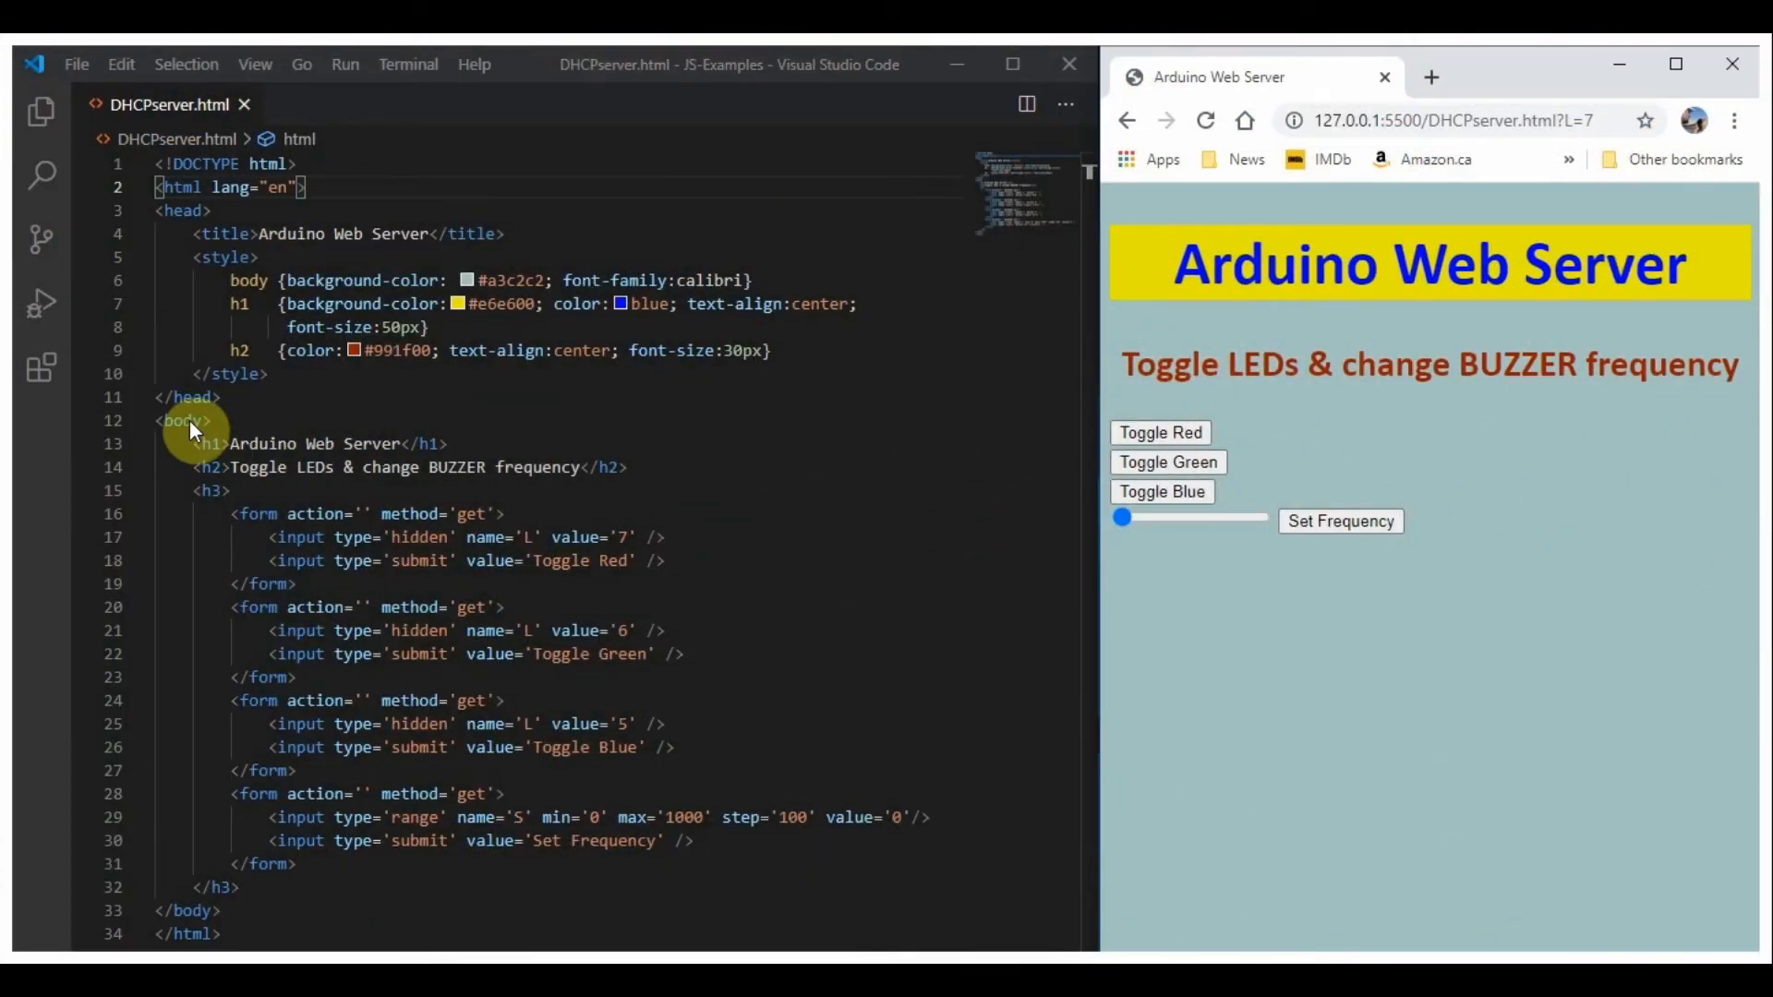
mouse_move(176, 442)
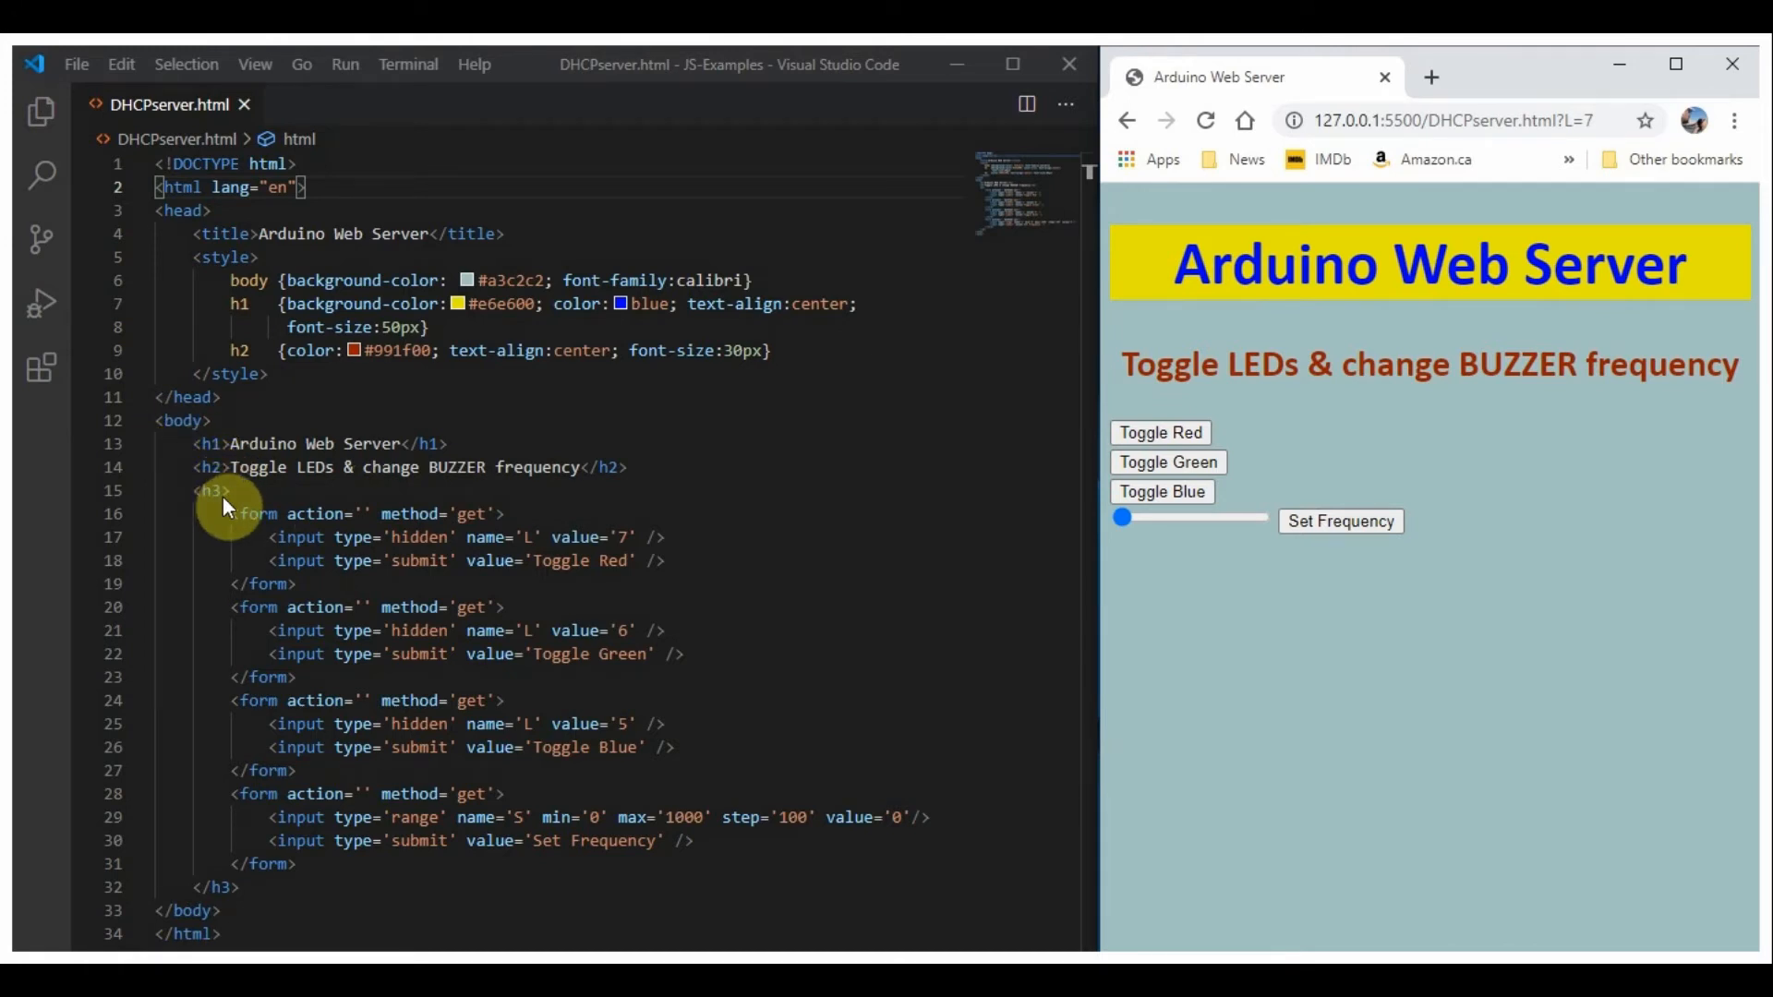
mouse_move(155, 506)
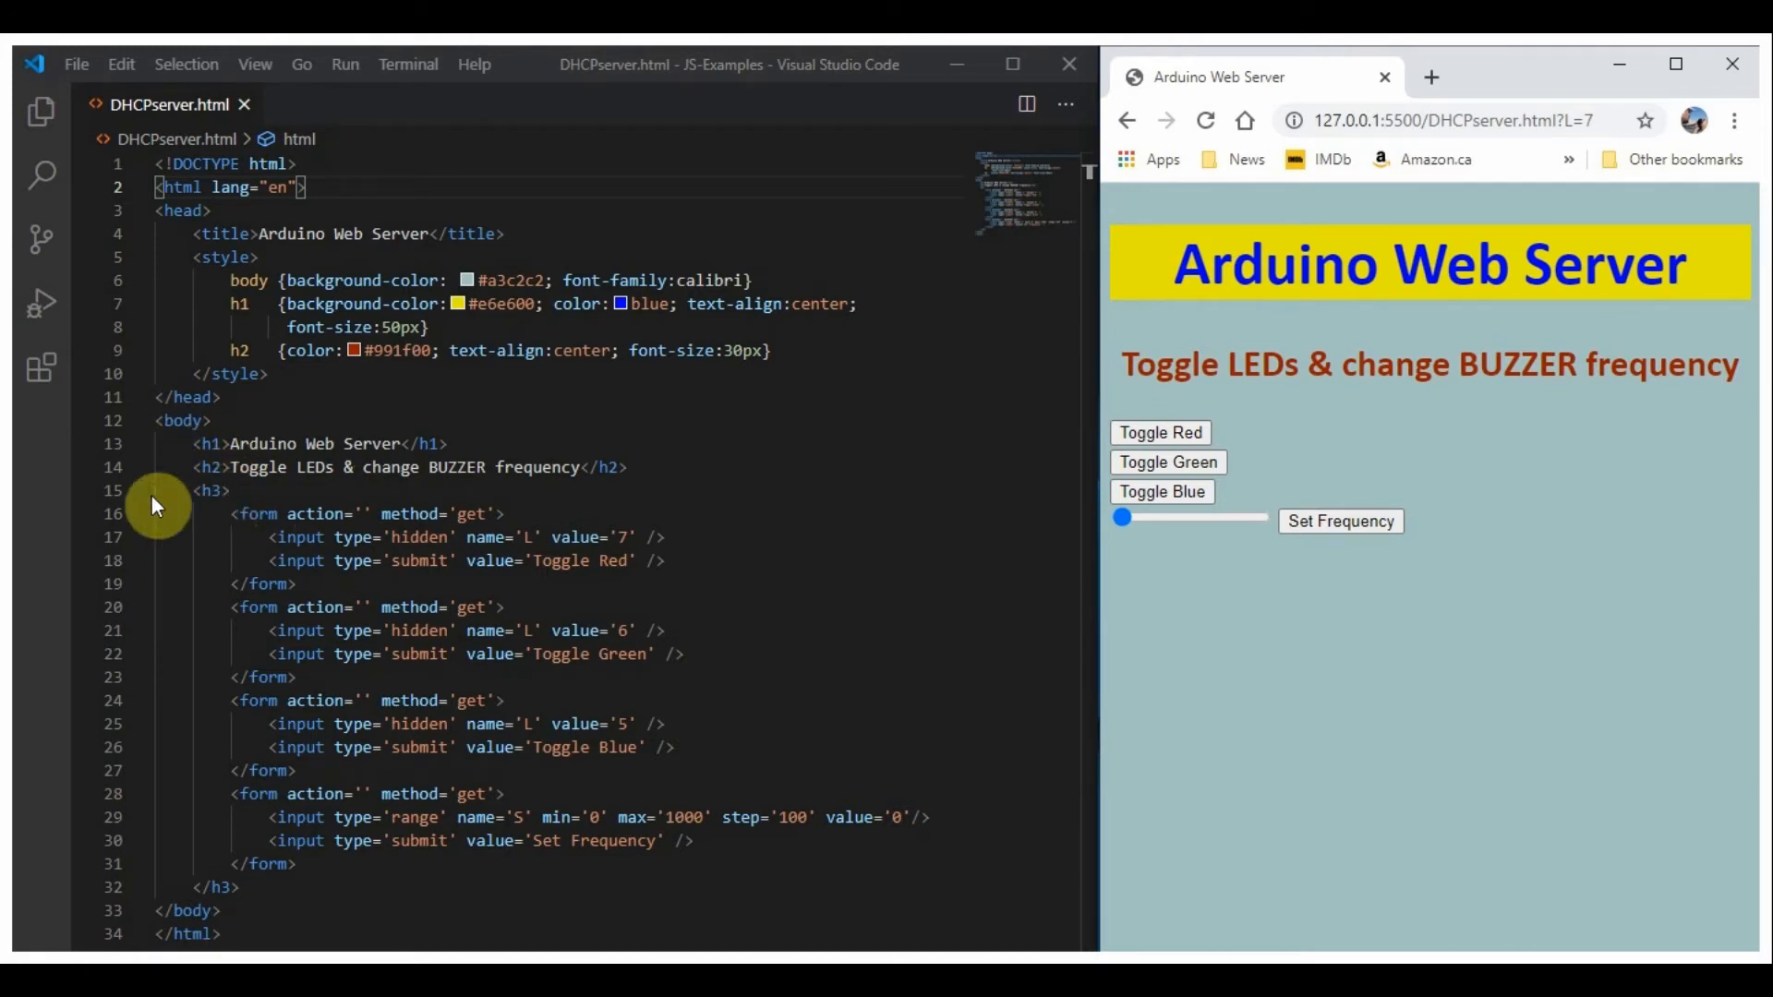
mouse_move(1243, 271)
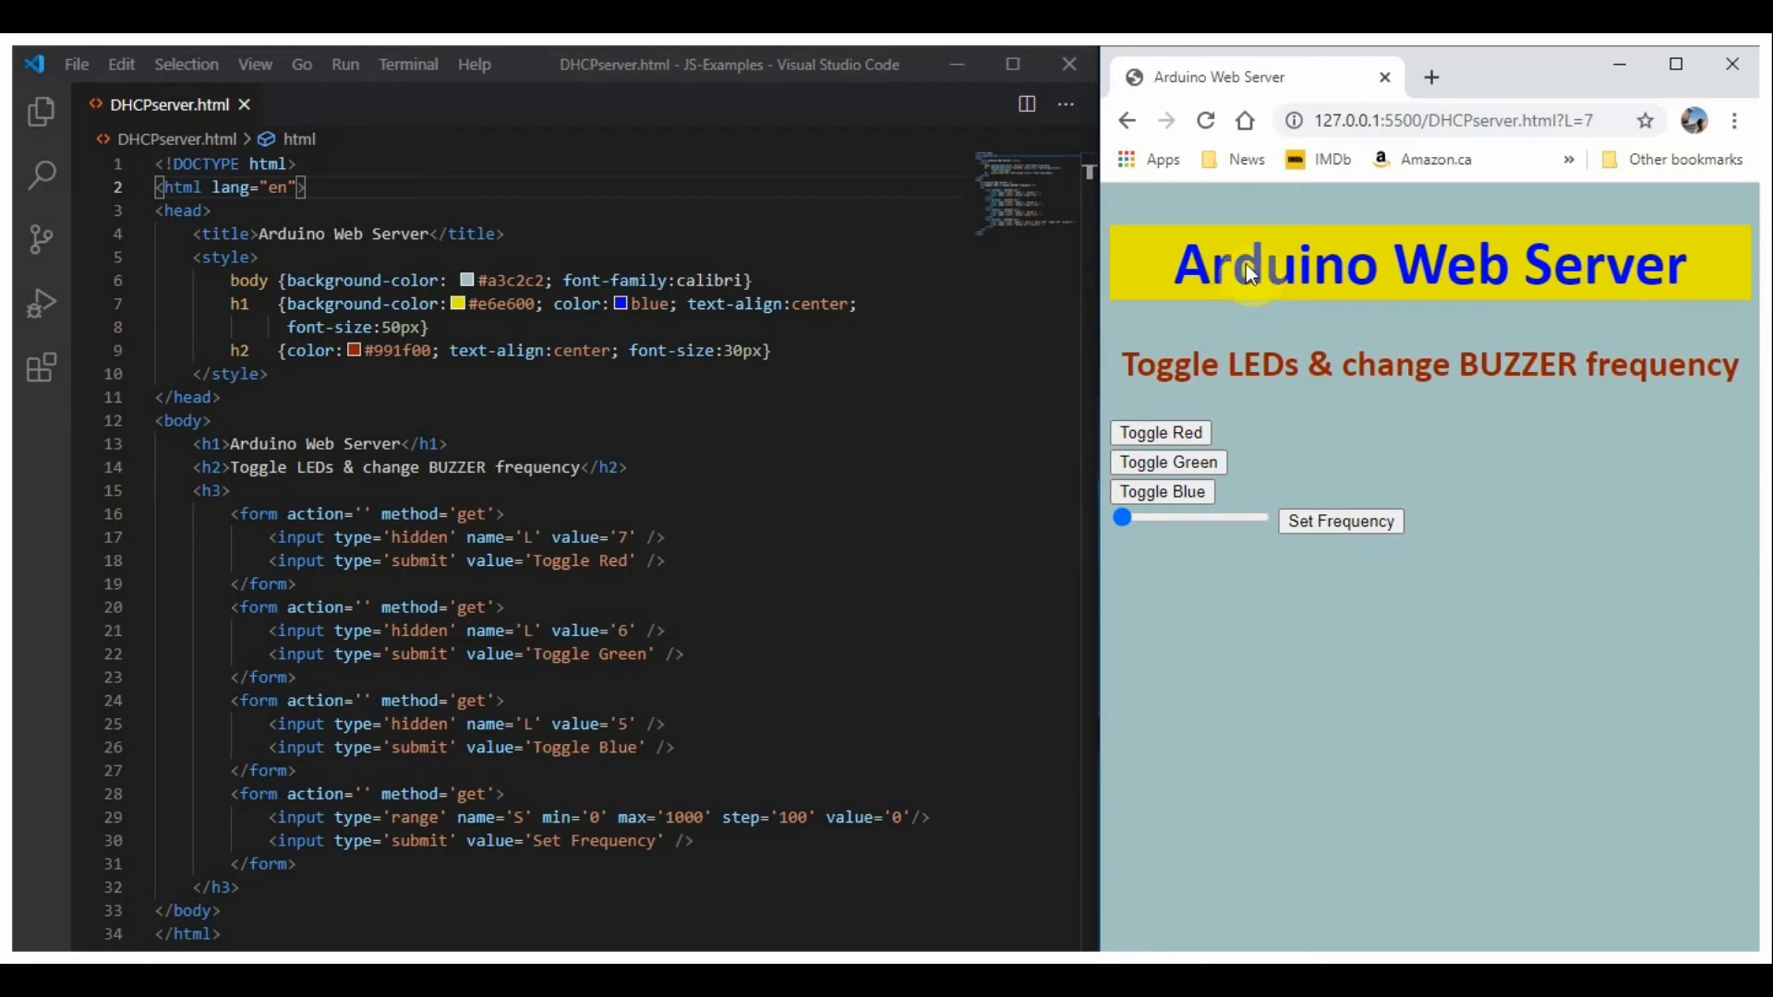
mouse_move(1486, 286)
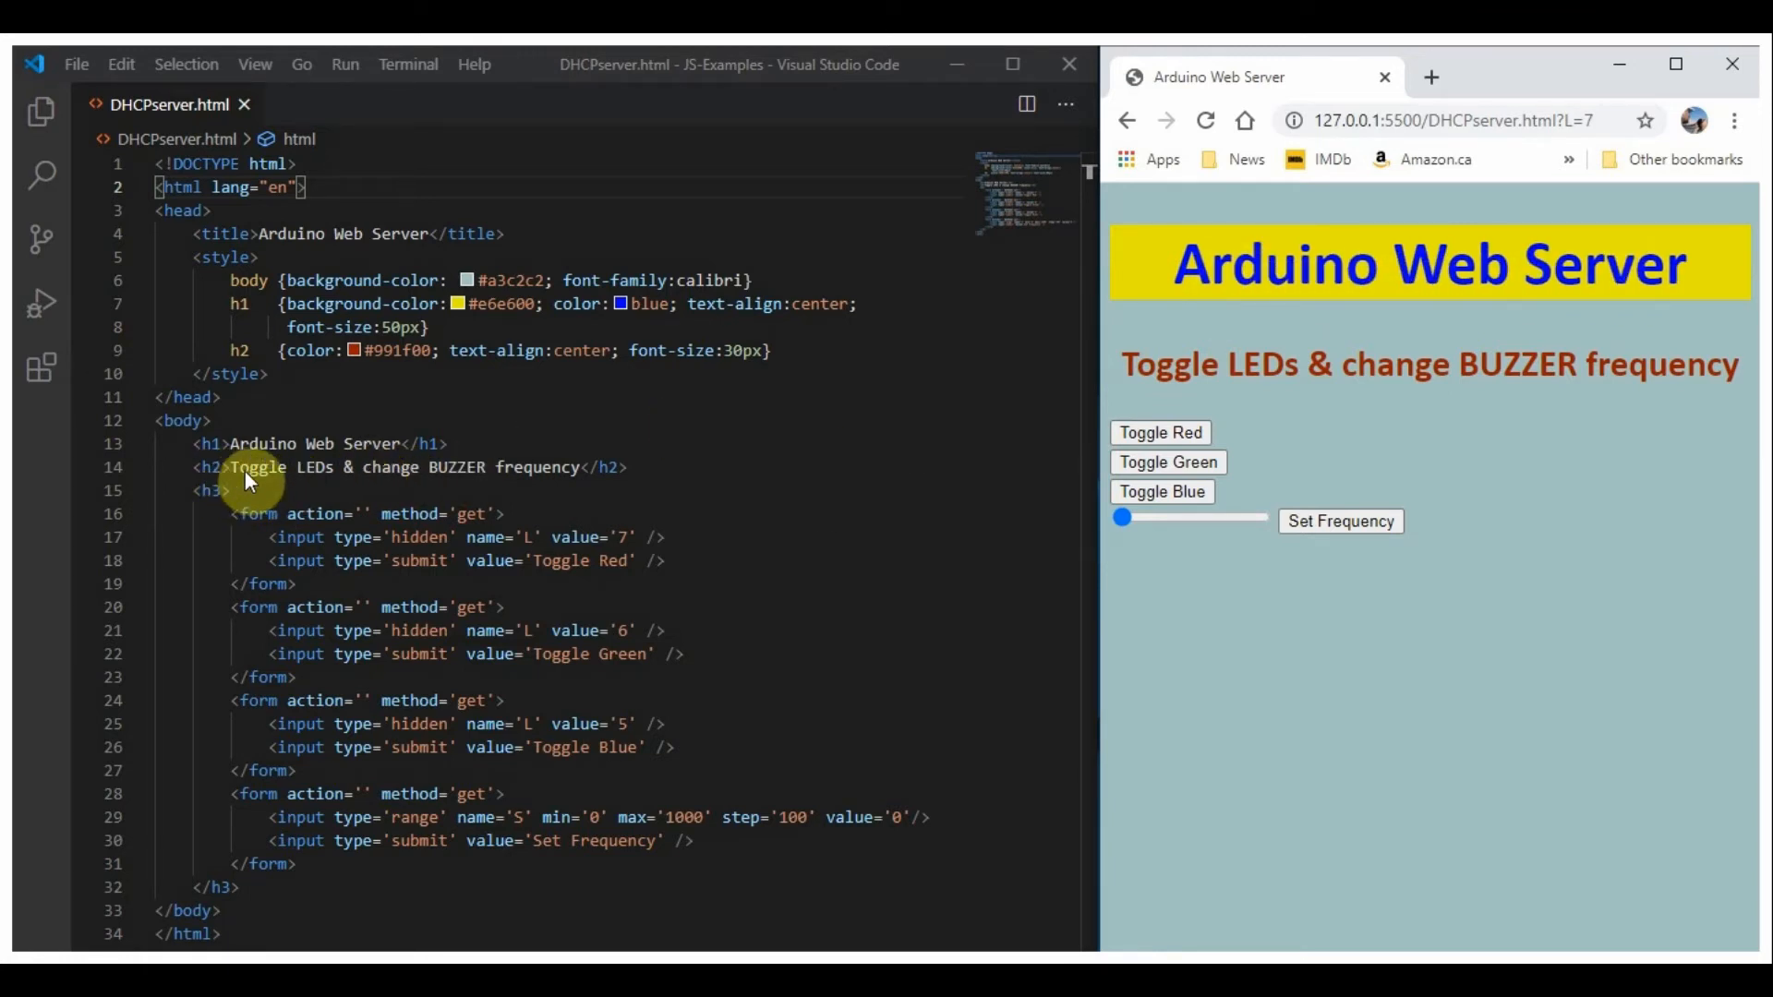
mouse_move(1227, 421)
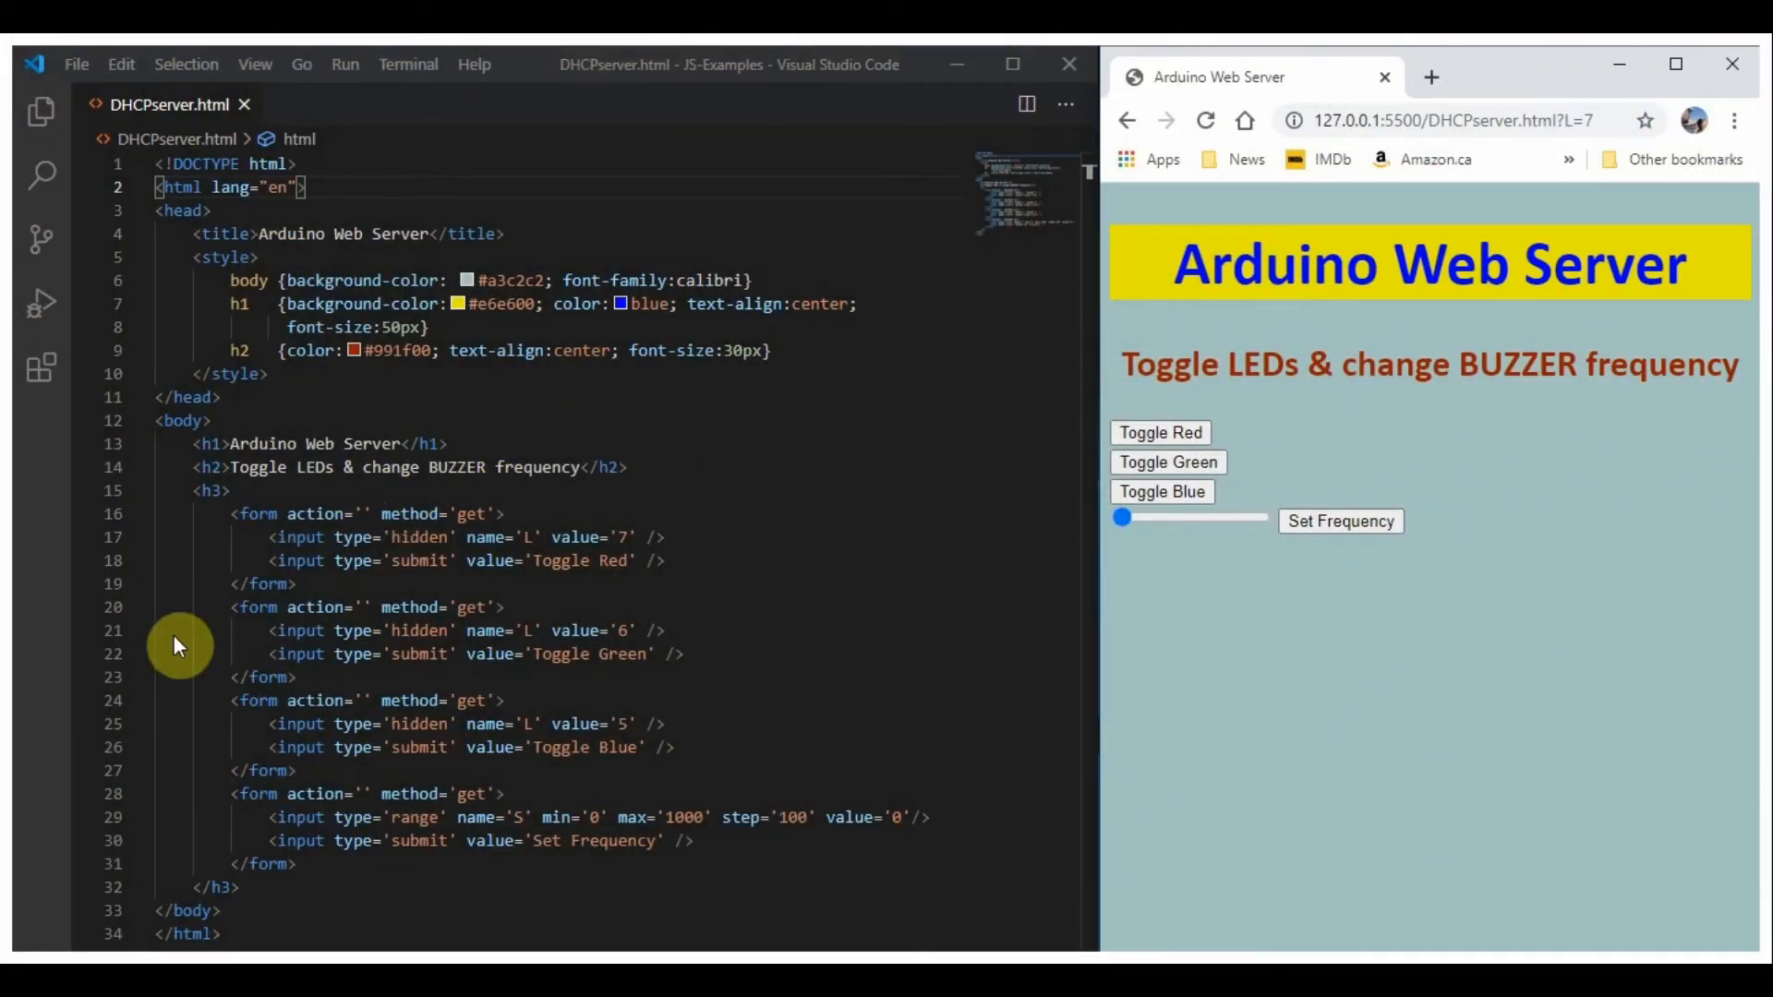
mouse_move(250, 842)
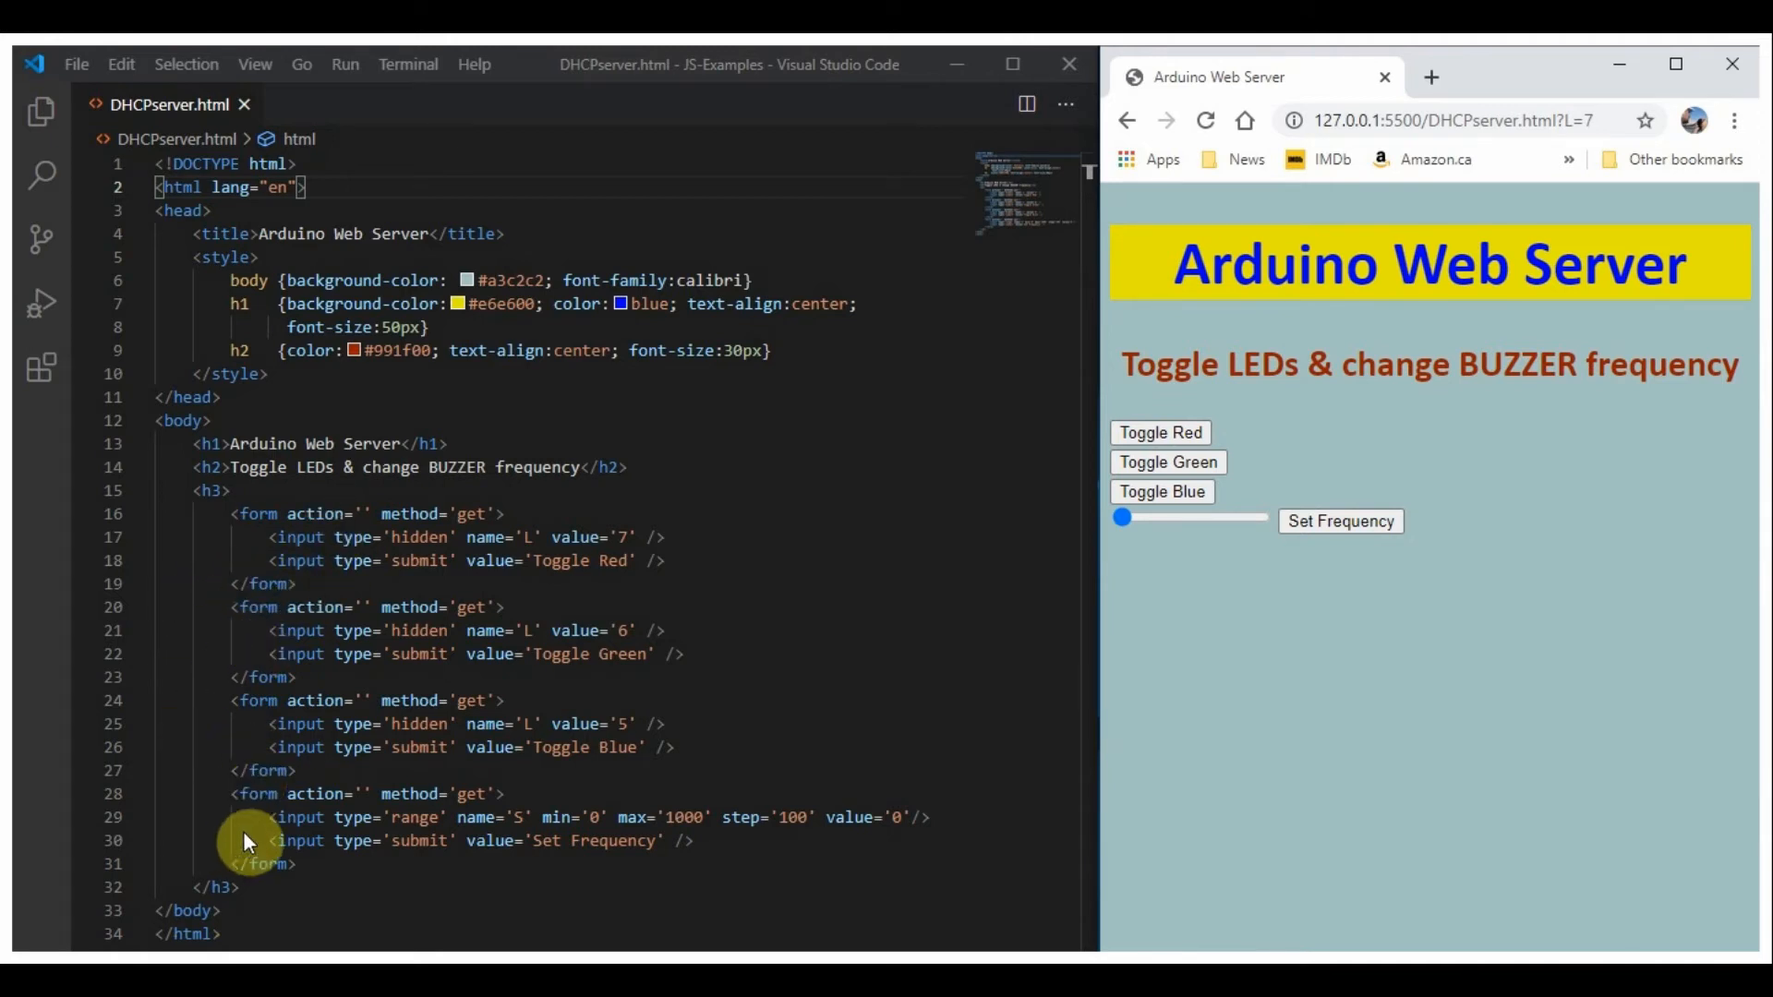
mouse_move(450, 532)
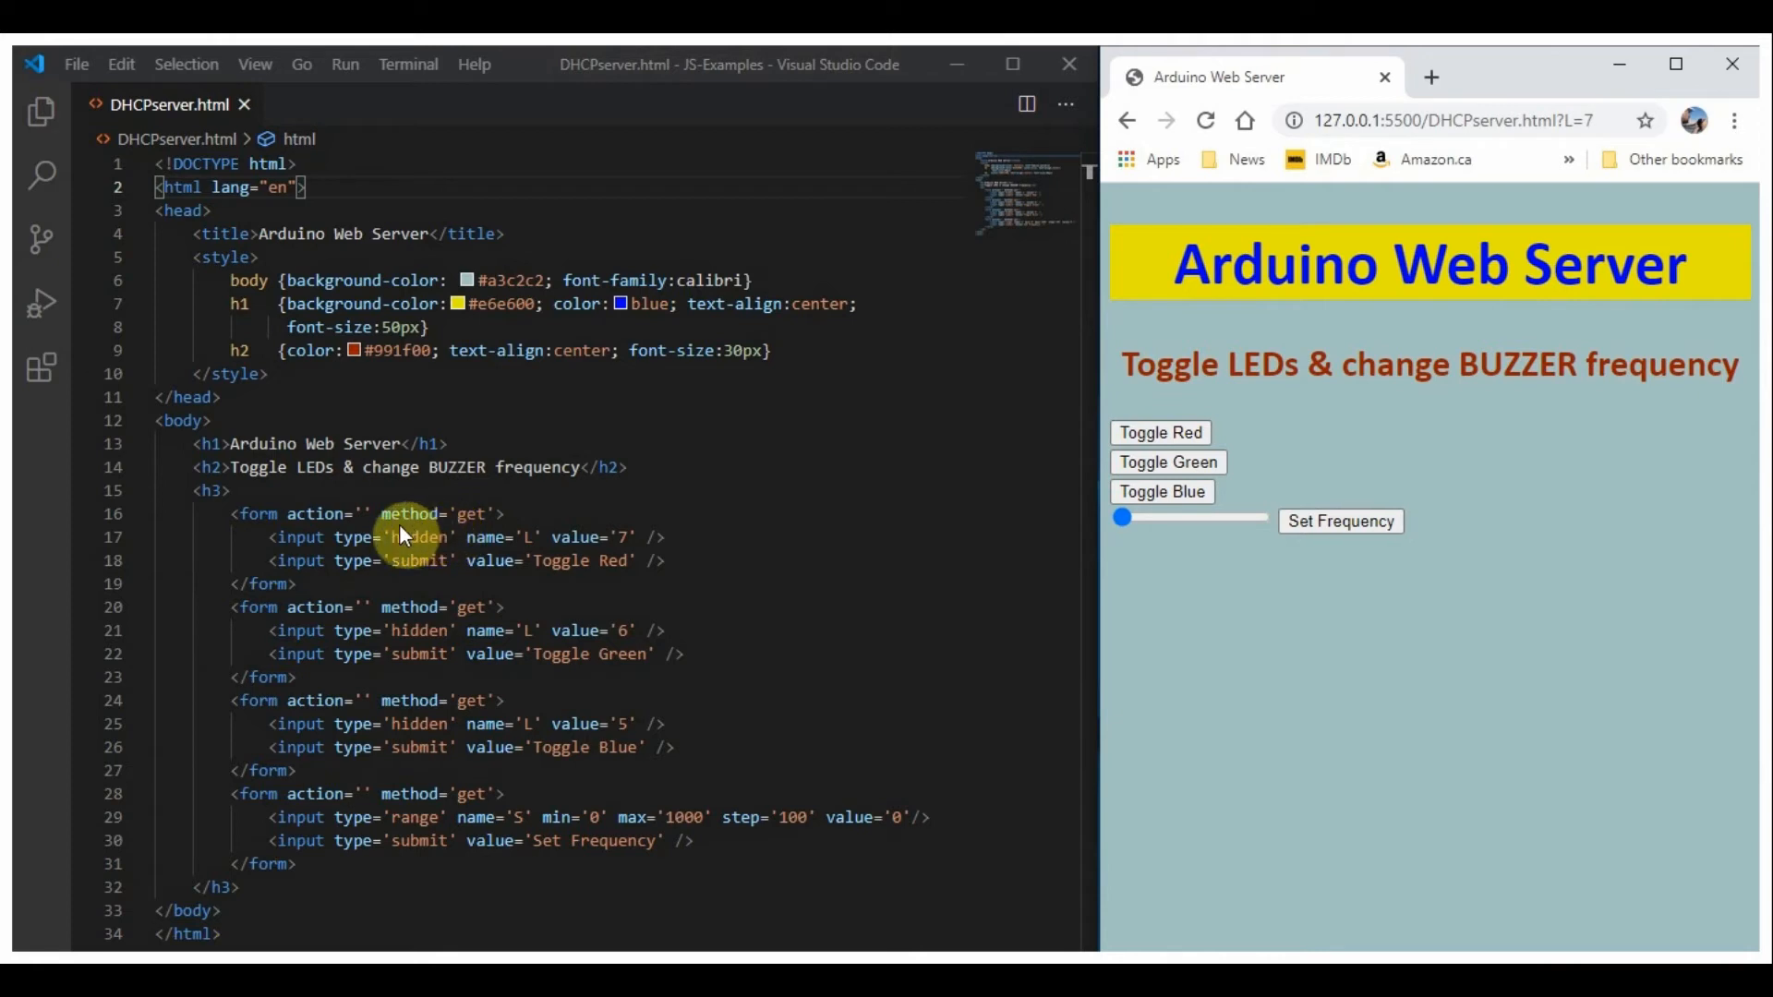
mouse_move(506, 527)
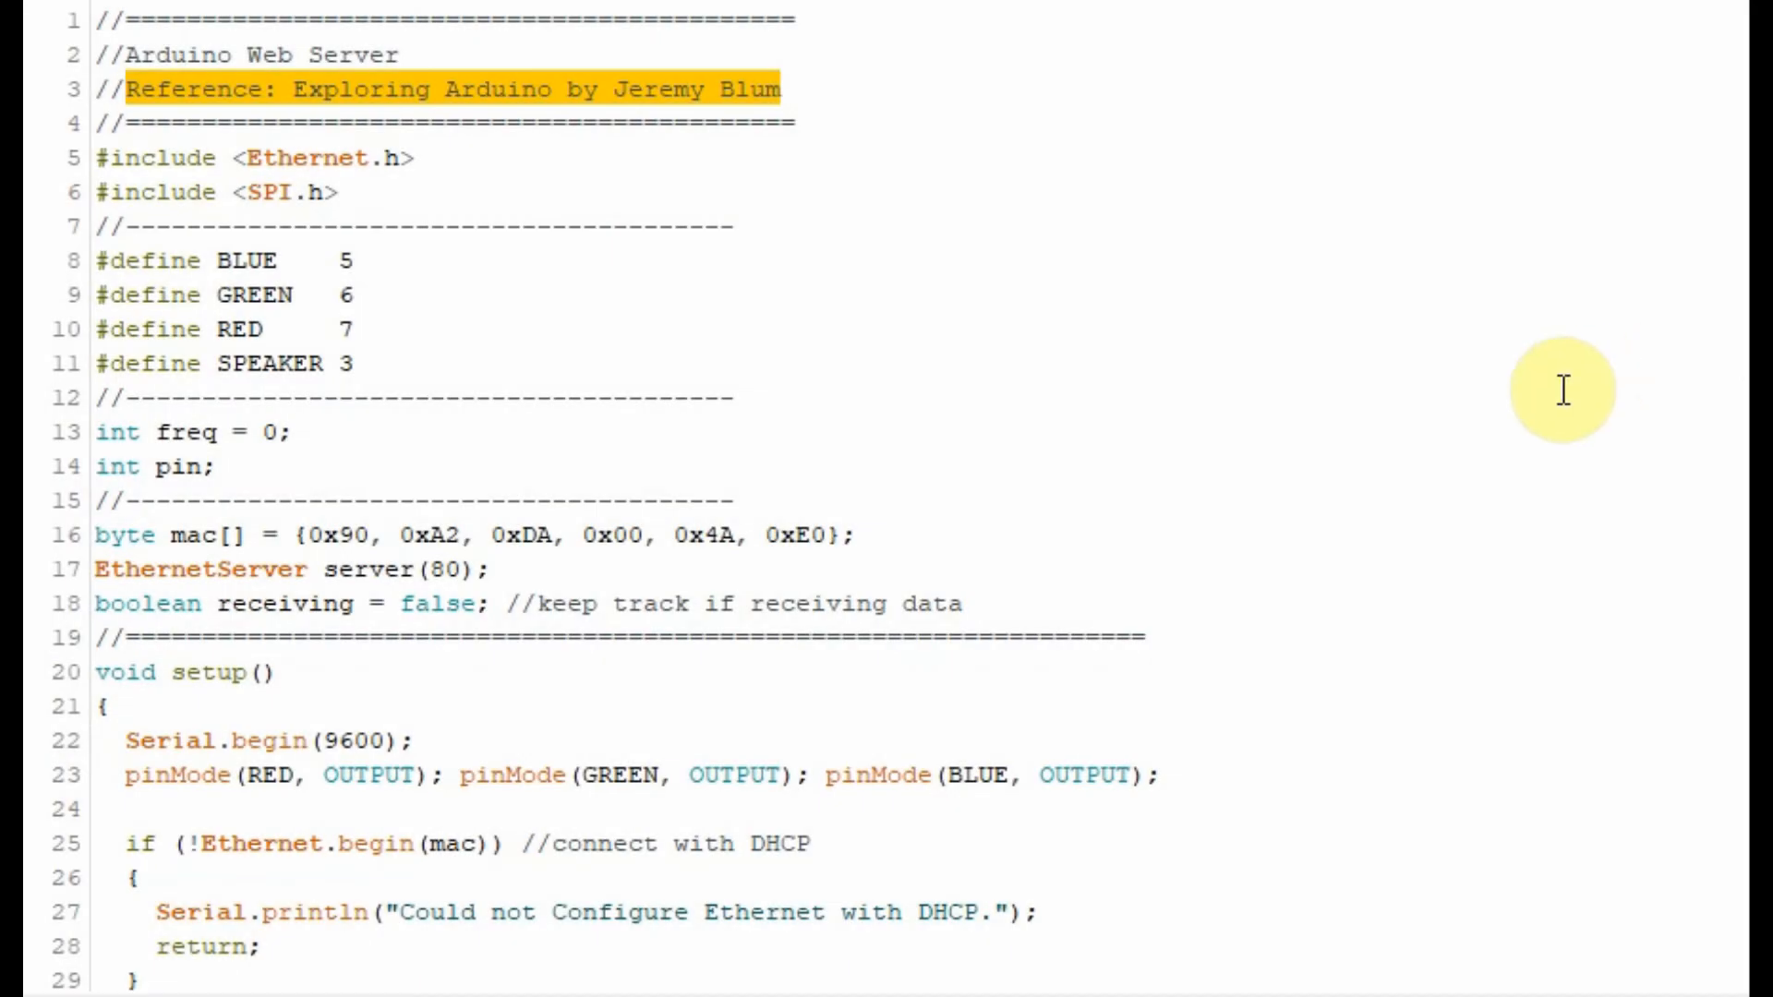
mouse_move(672, 452)
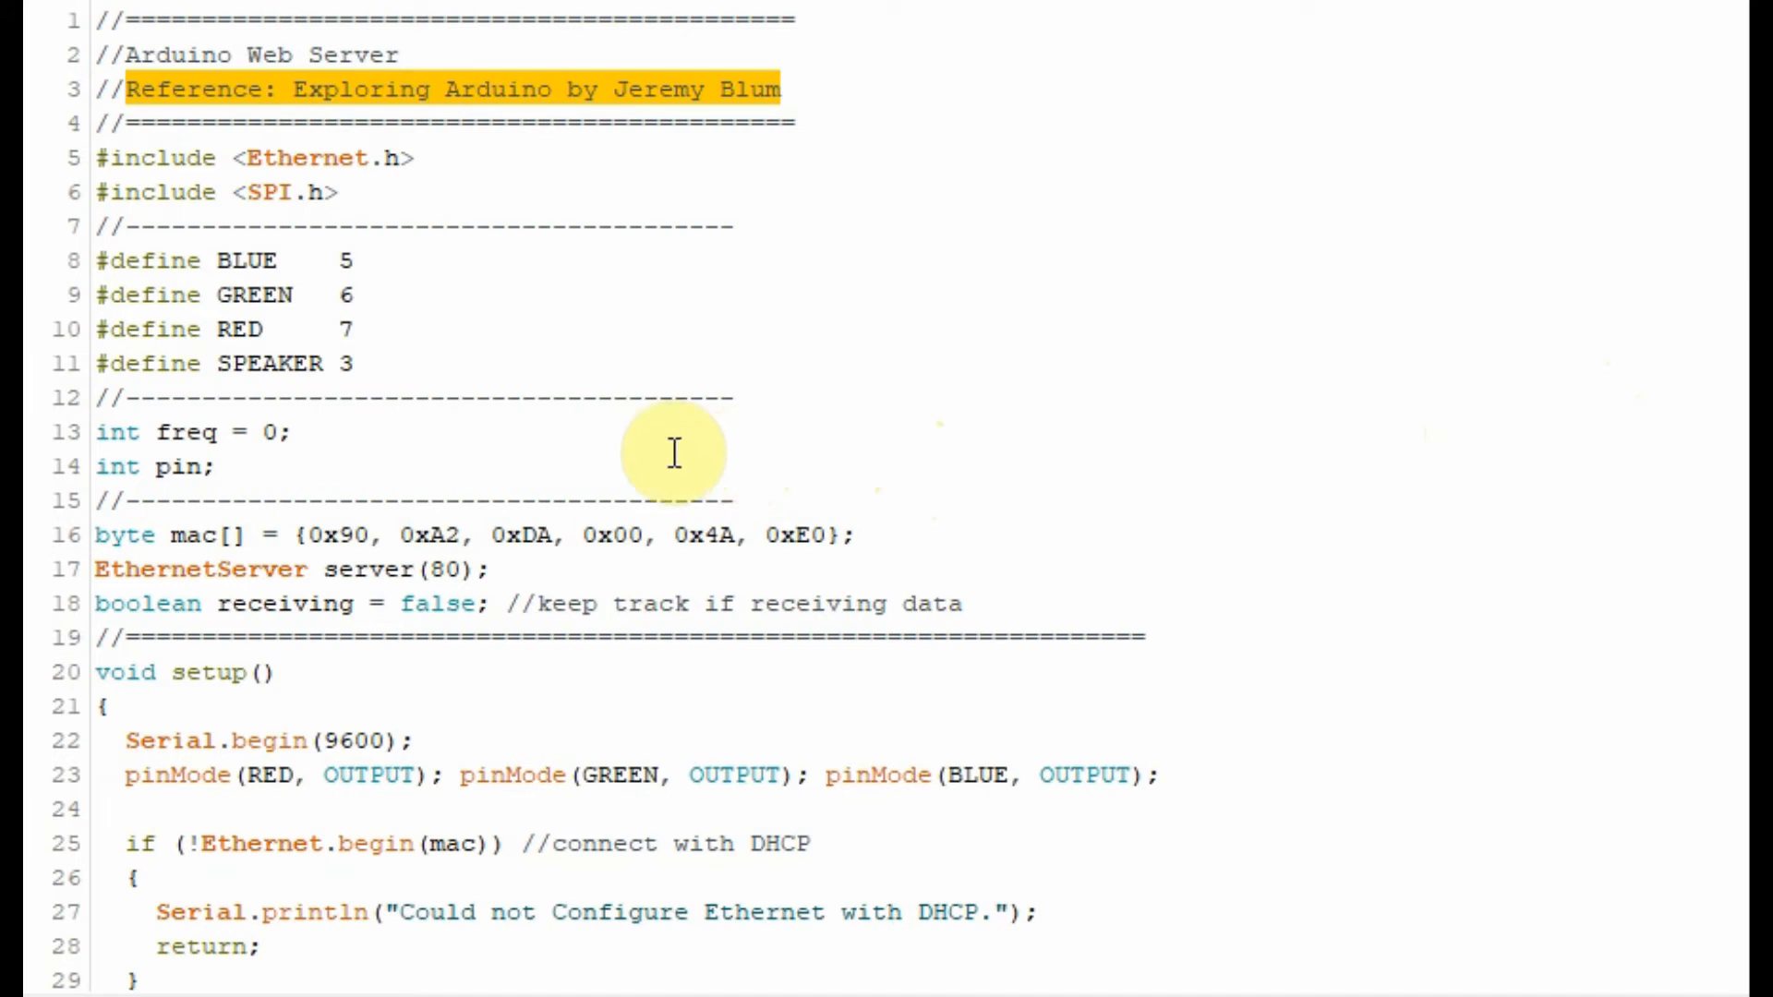
mouse_move(314, 89)
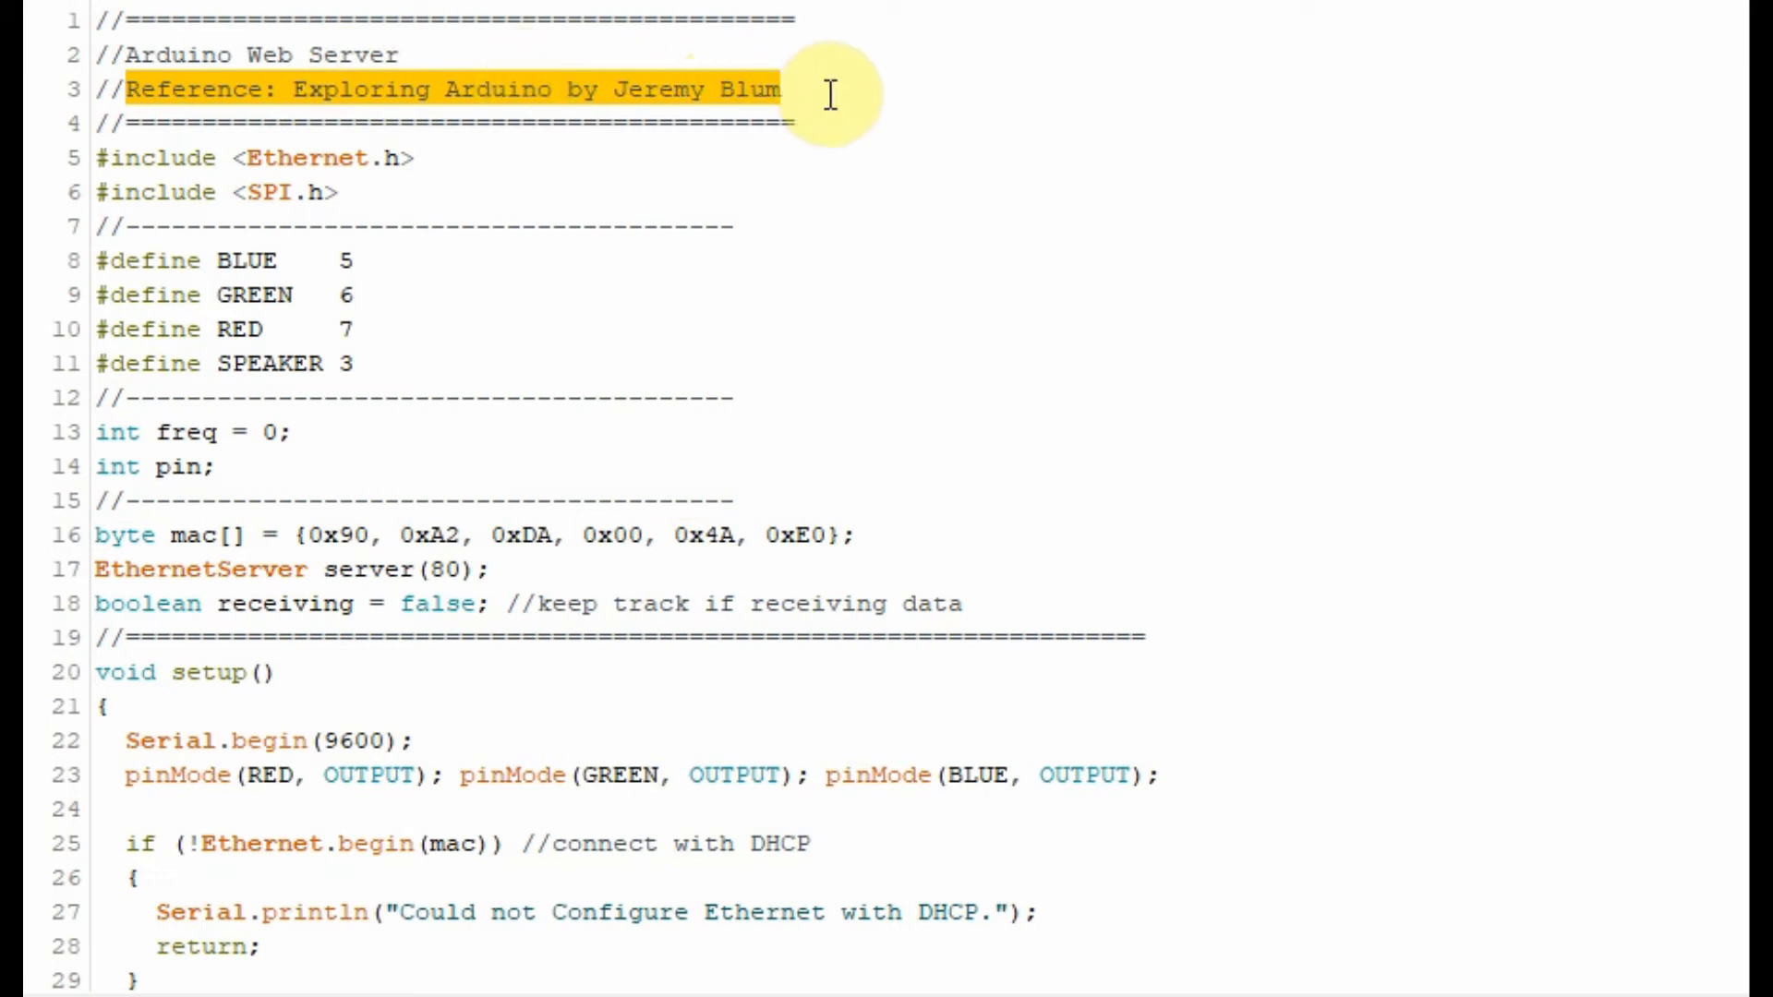
mouse_move(863, 295)
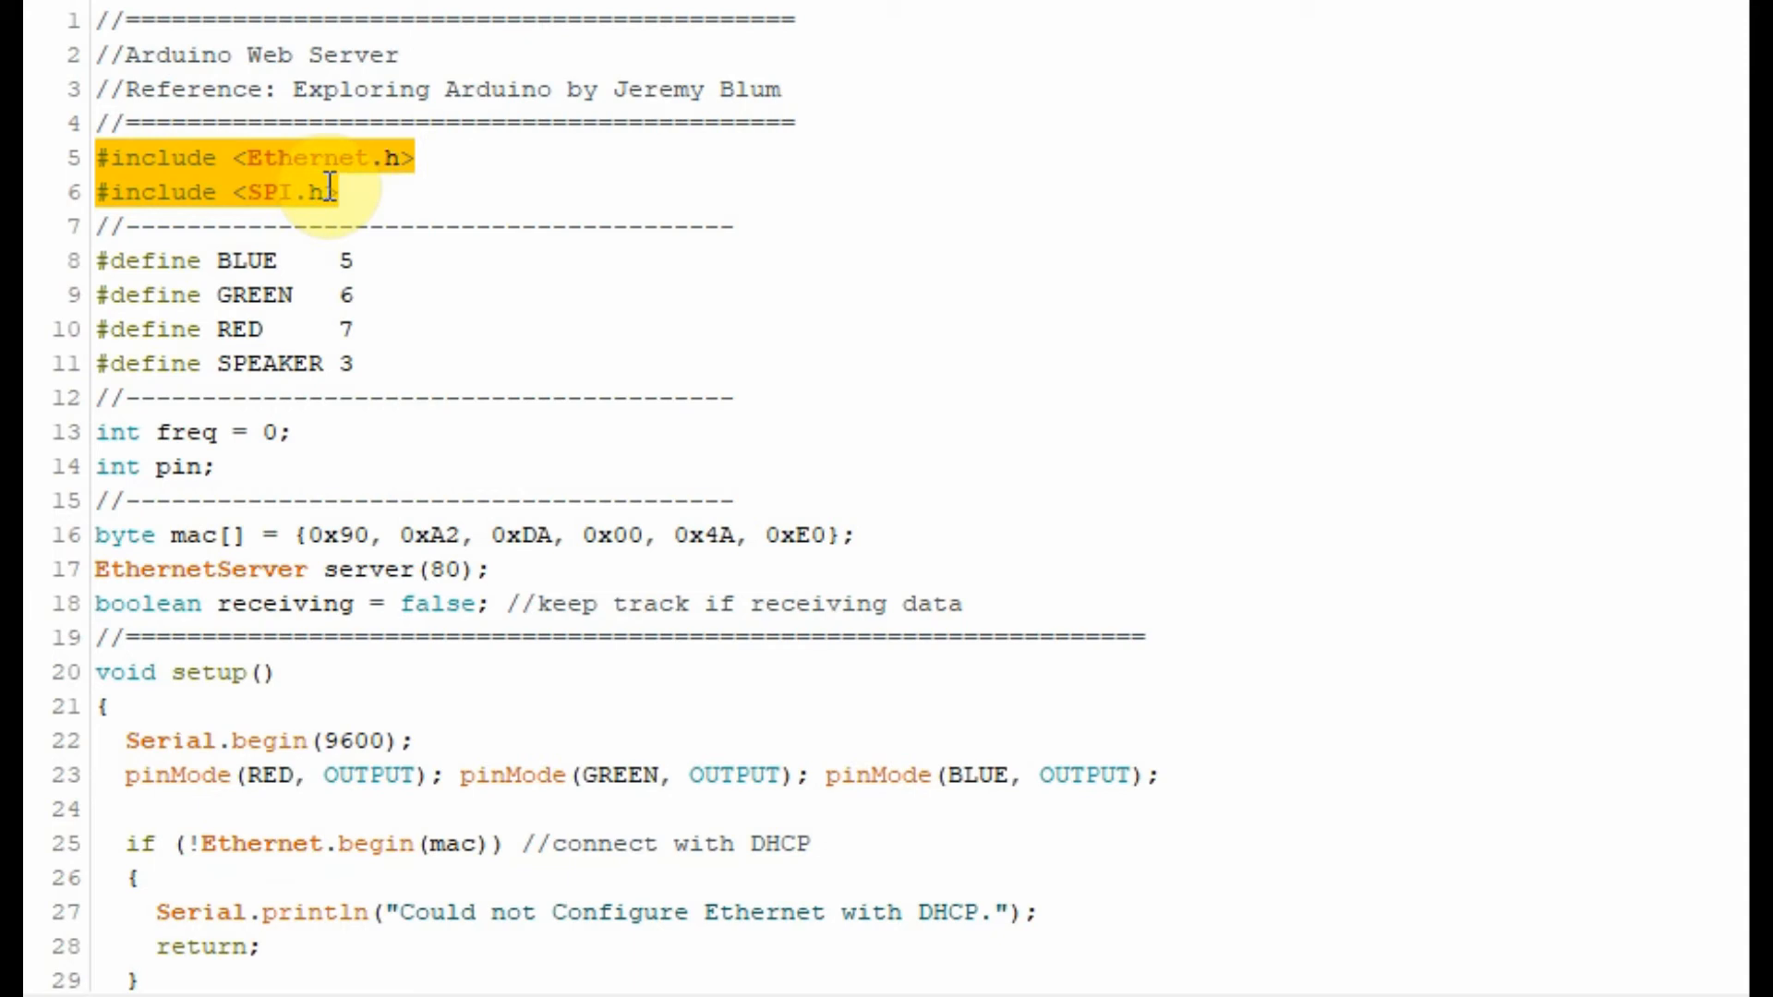
Walk through the sketch's reference comments, Ethernet and SPI includes, and MAC address declaration.
click(192, 535)
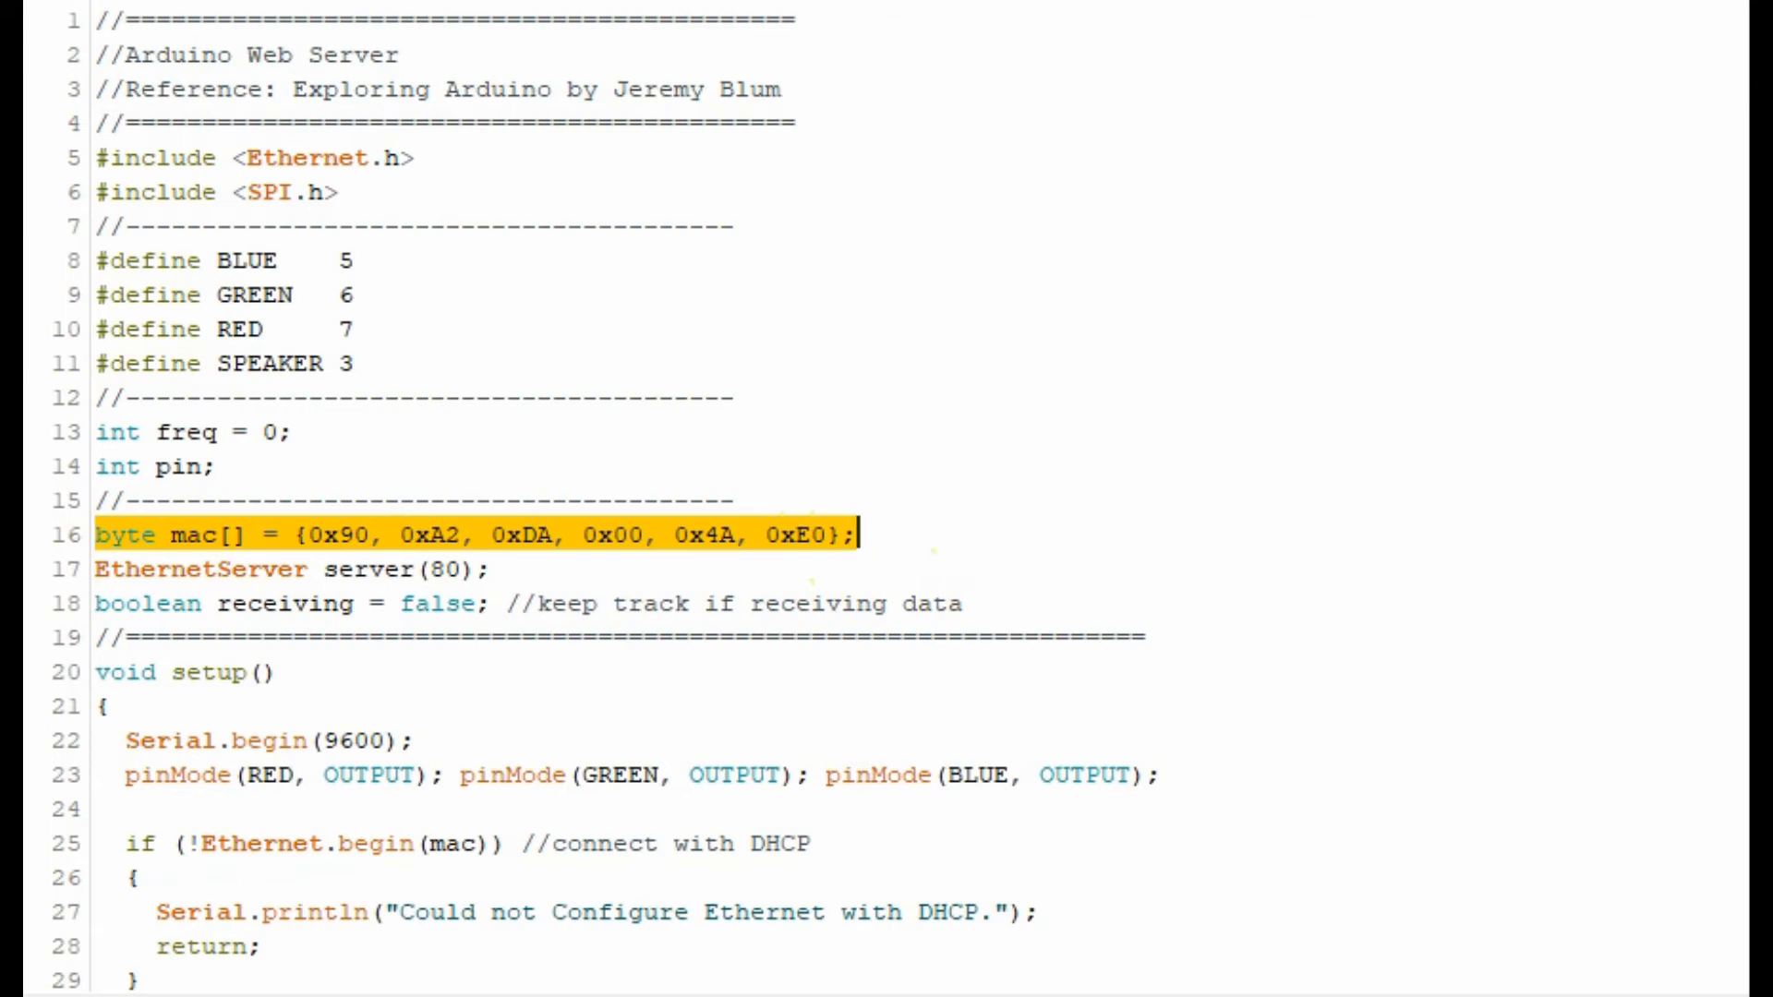
Scroll past setup() to void loop() and select the if(client) condition line.
scroll(down, 3)
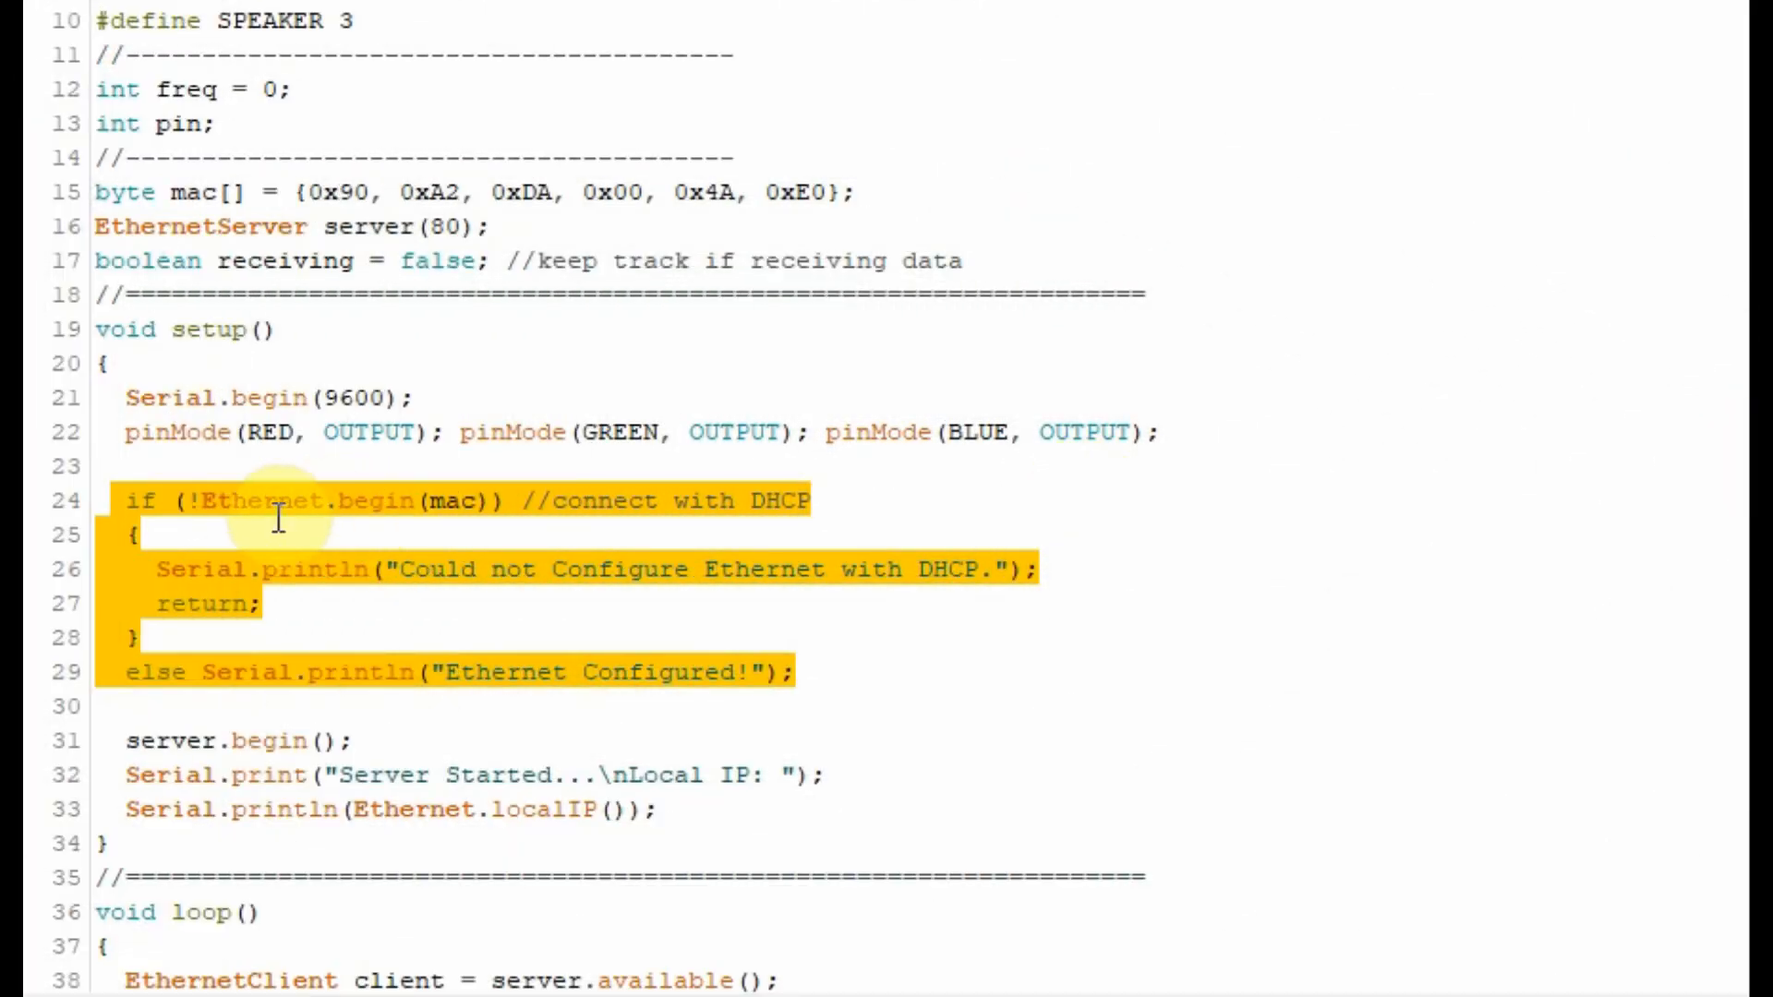
mouse_move(364, 621)
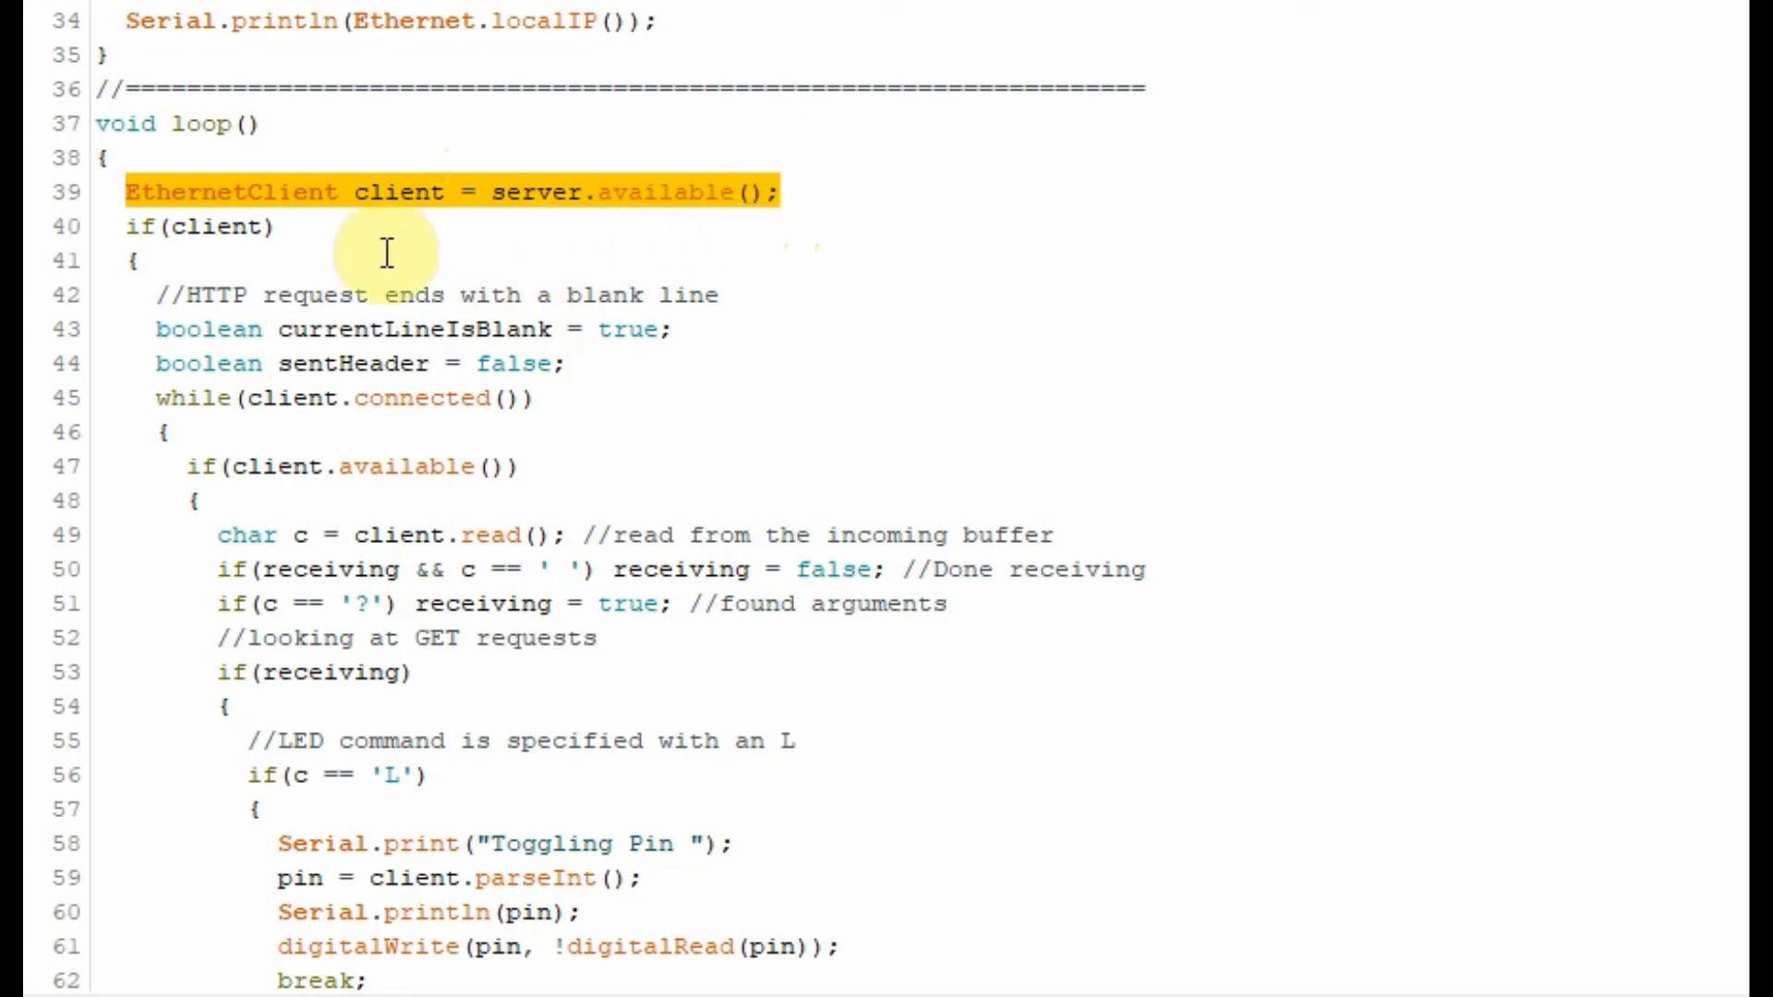
click(208, 225)
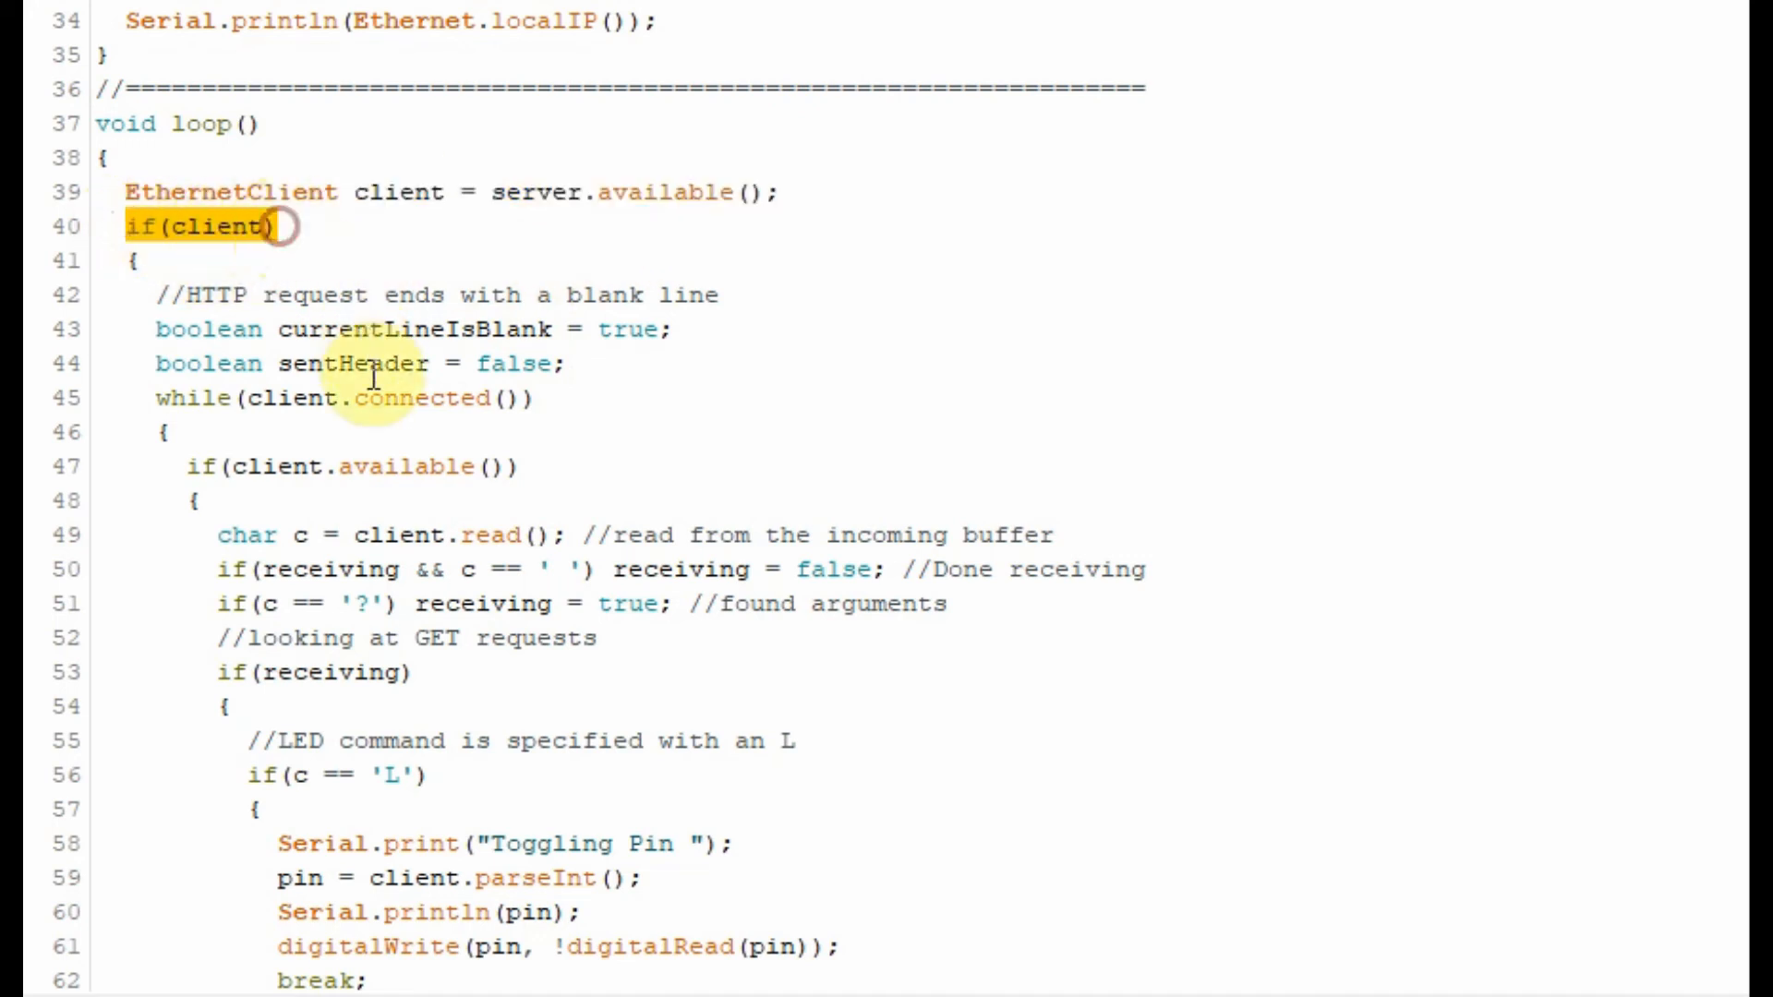